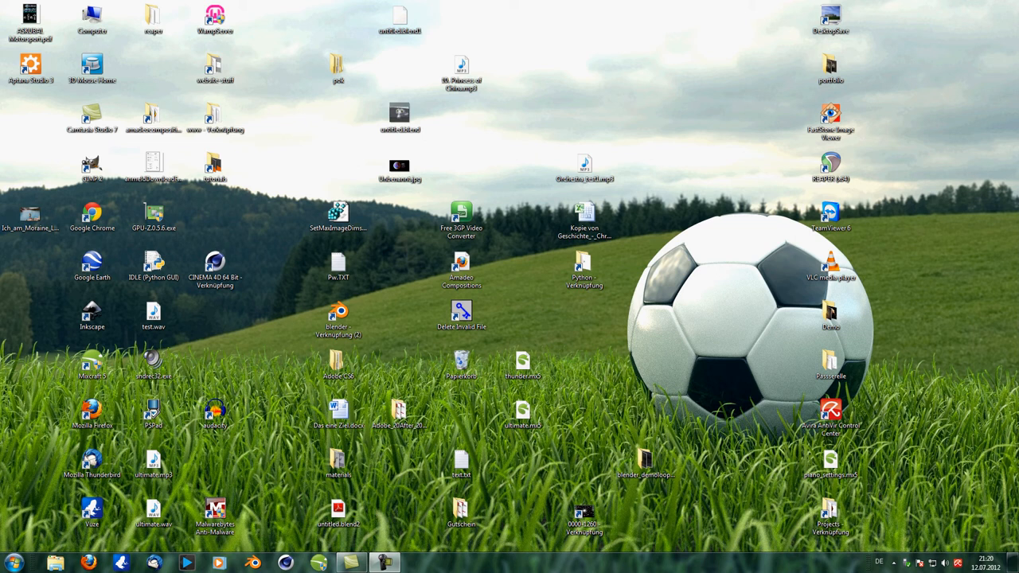
# Step: Bring Blender to the front, close the splash screen, then reopen it from Help
pyautogui.click(338, 510)
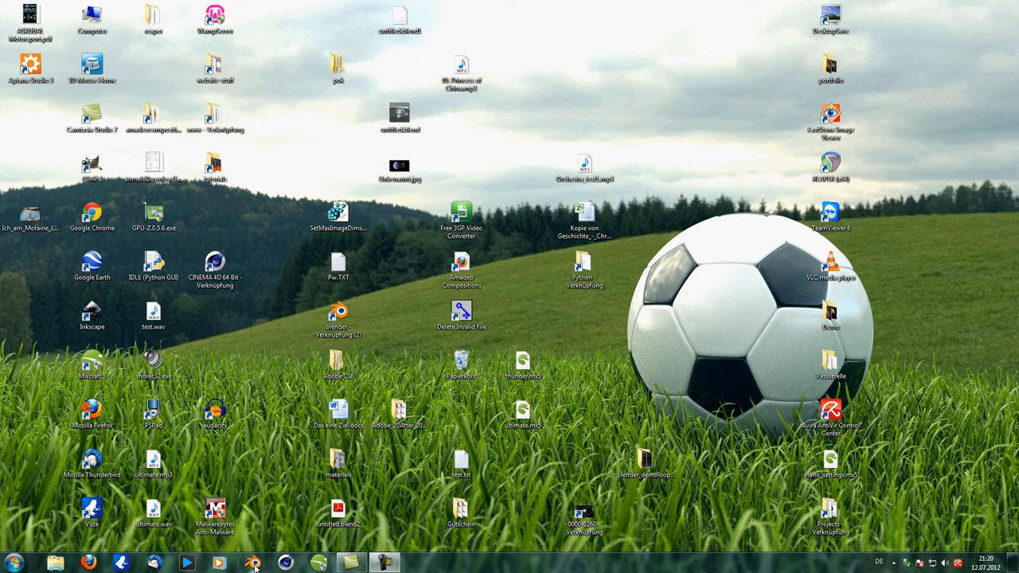
pyautogui.click(253, 563)
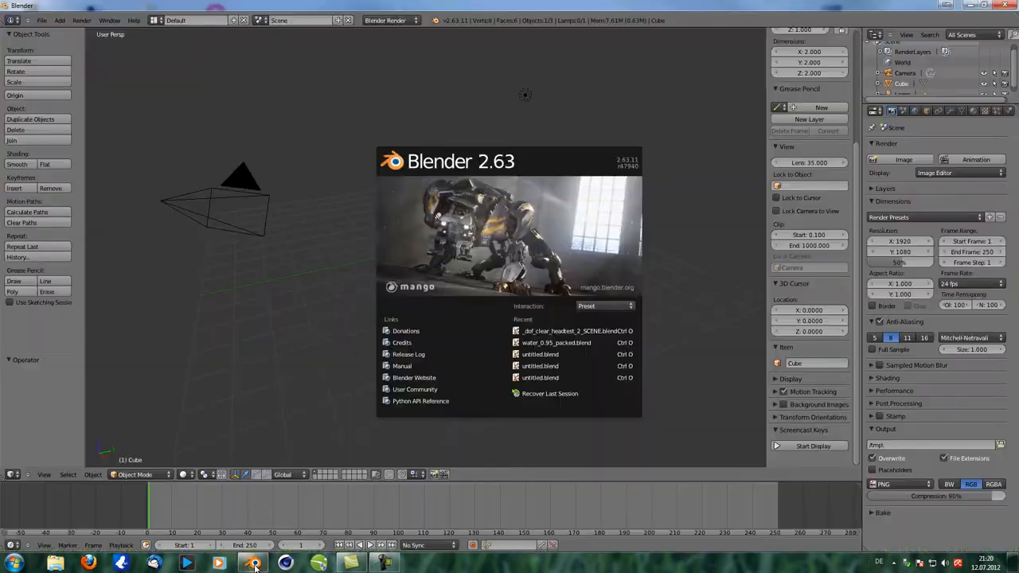
pyautogui.click(278, 345)
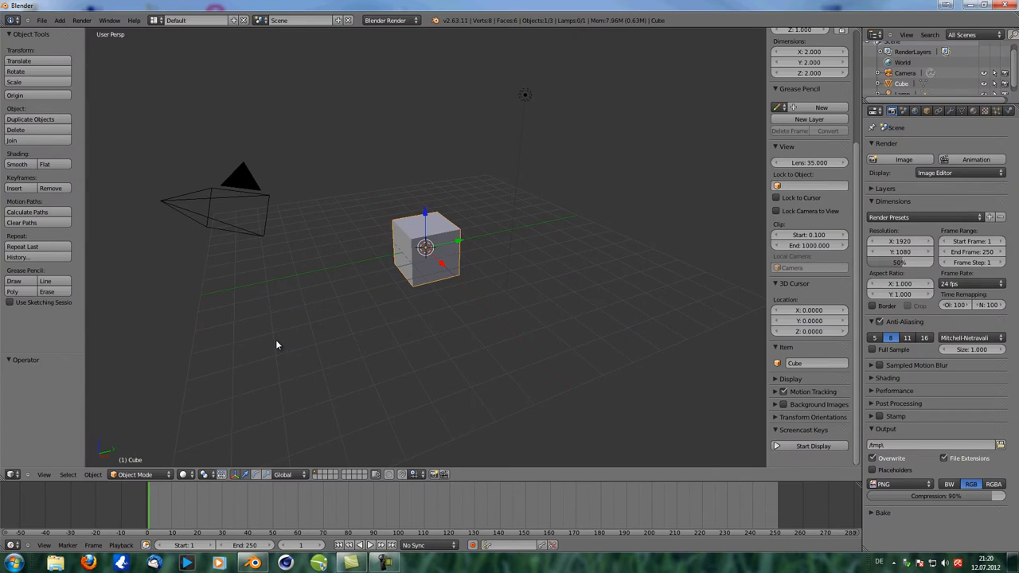
pyautogui.moveTo(230, 50)
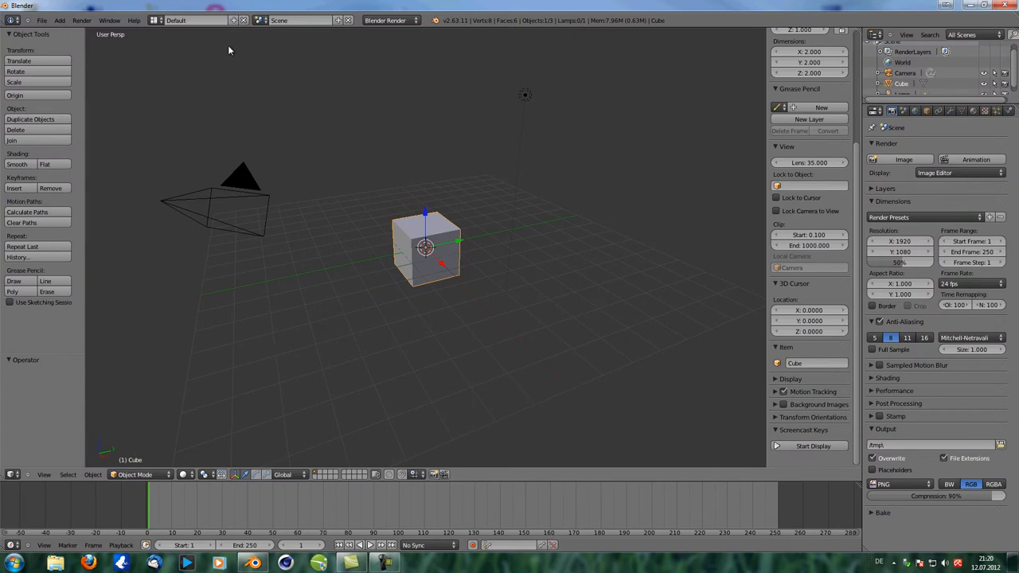
pyautogui.click(134, 20)
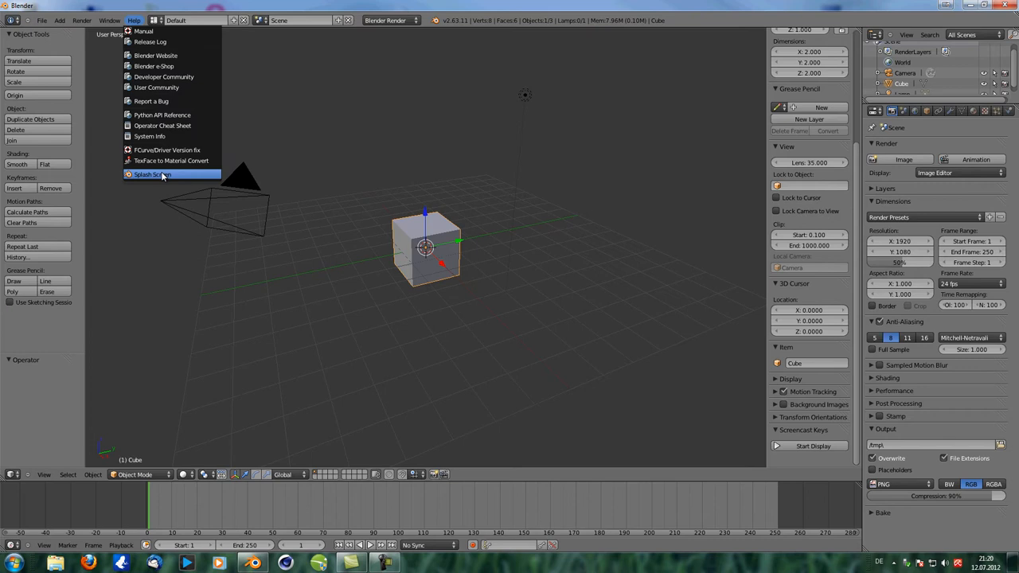
pyautogui.click(152, 174)
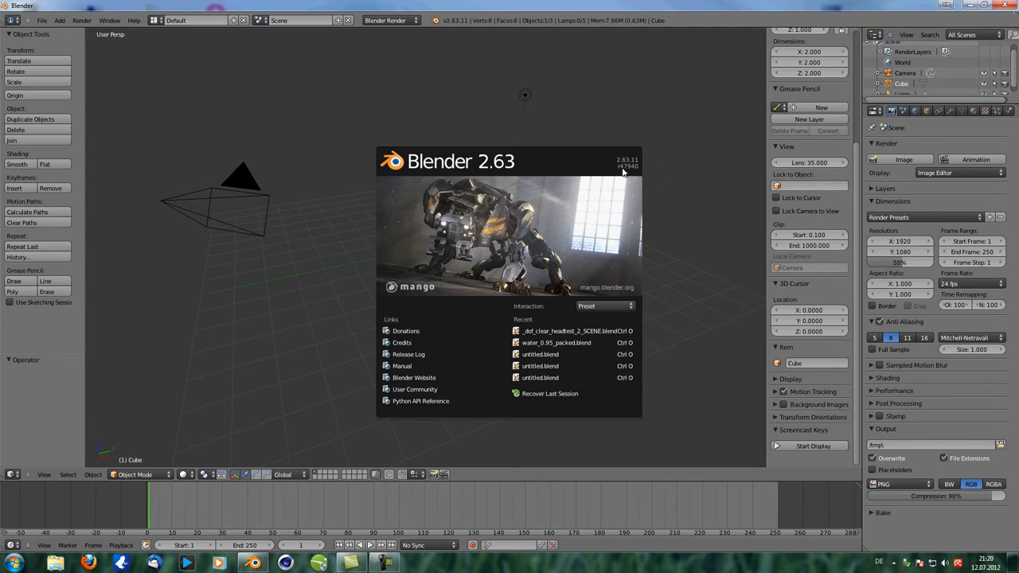
pyautogui.moveTo(635, 172)
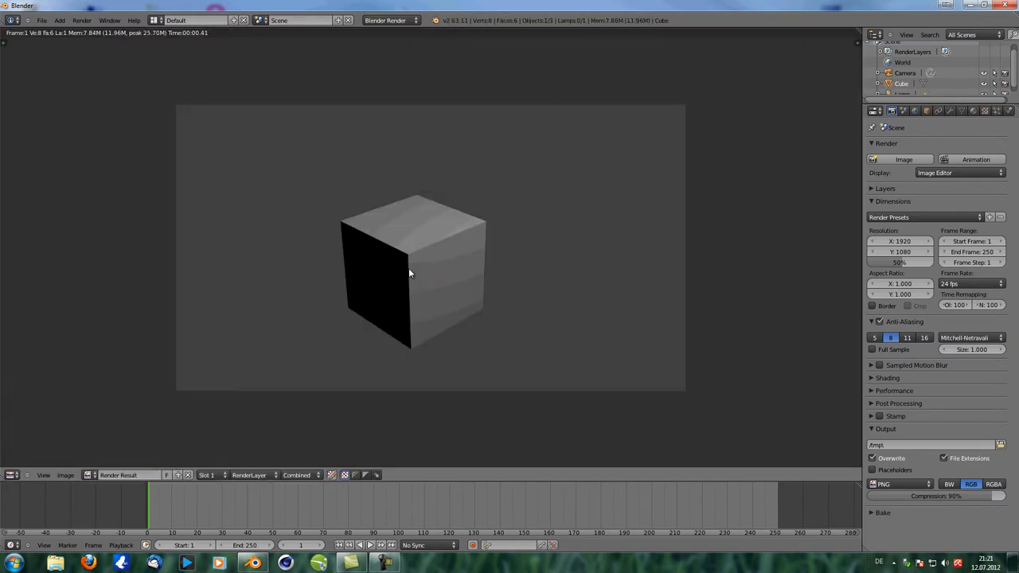
# Step: Show the compositing node tree and enable a red Custom Color on the Viewer node
pyautogui.click(13, 475)
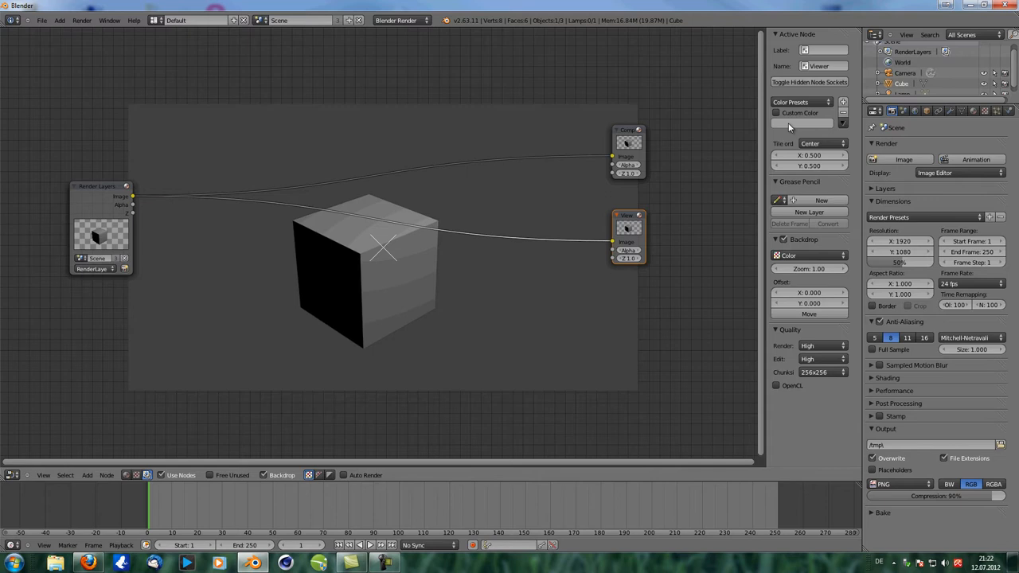
pyautogui.click(803, 123)
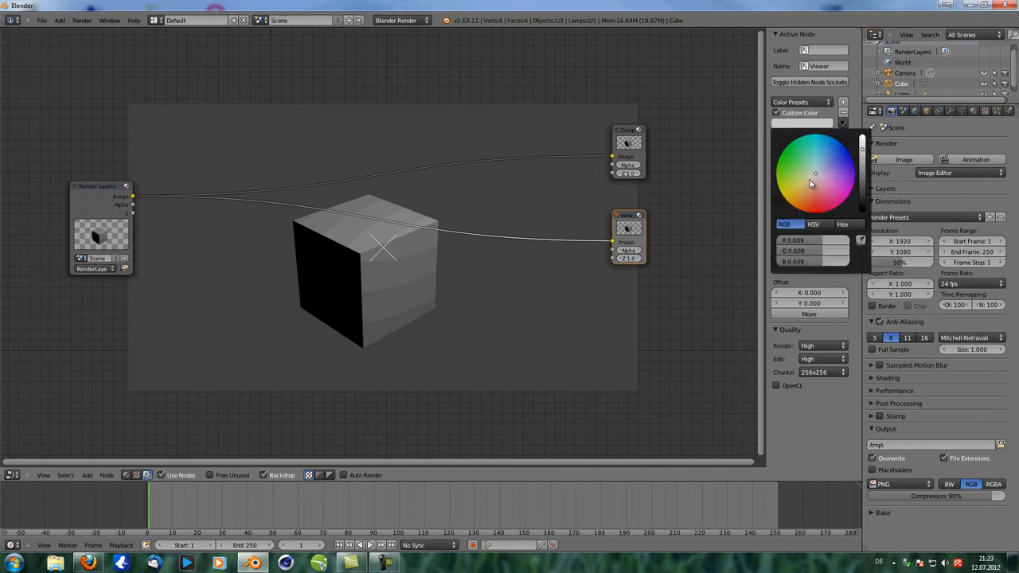
pyautogui.click(828, 154)
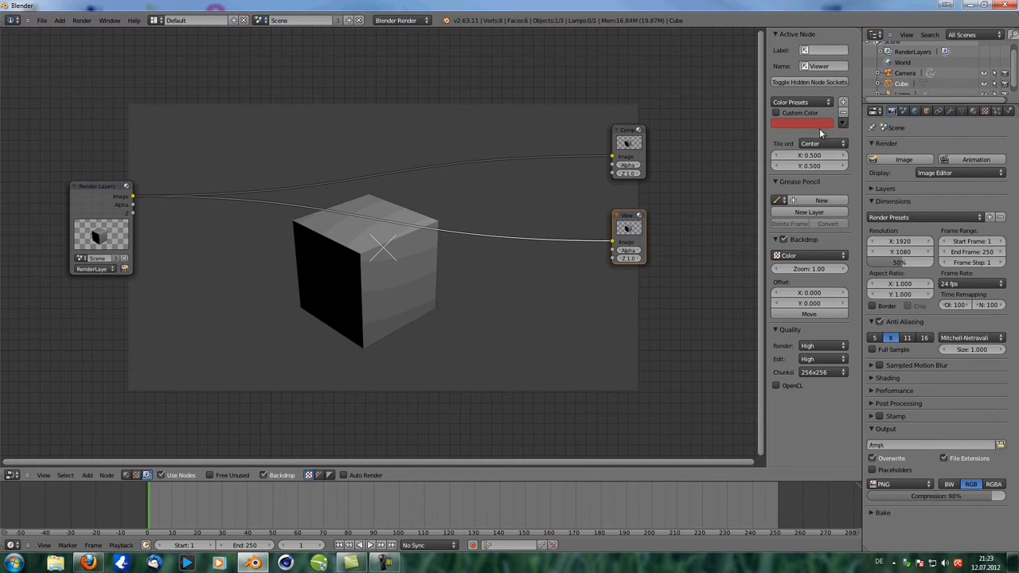
pyautogui.moveTo(629, 235); pyautogui.dragTo(675, 239)
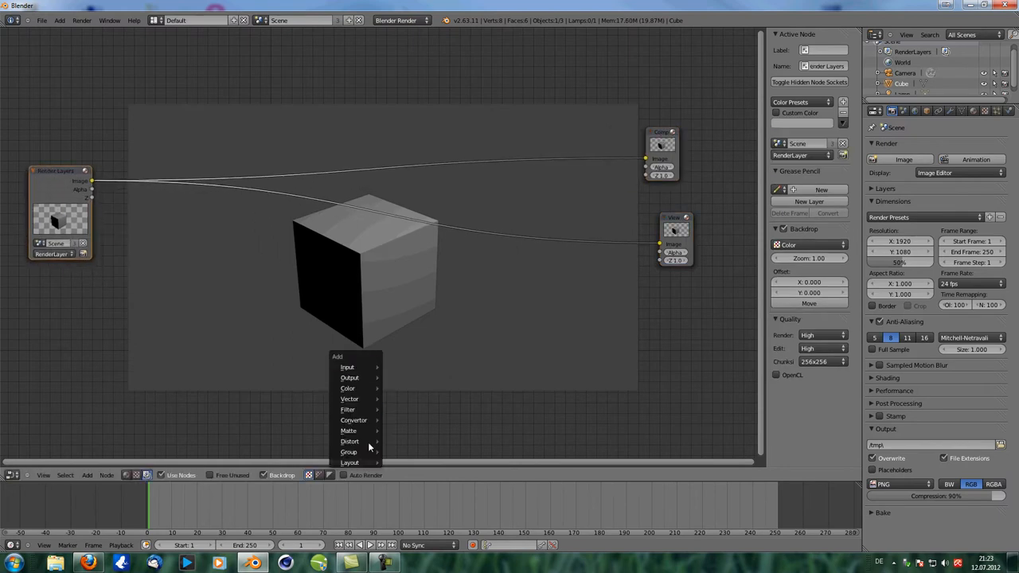
pyautogui.moveTo(348, 453)
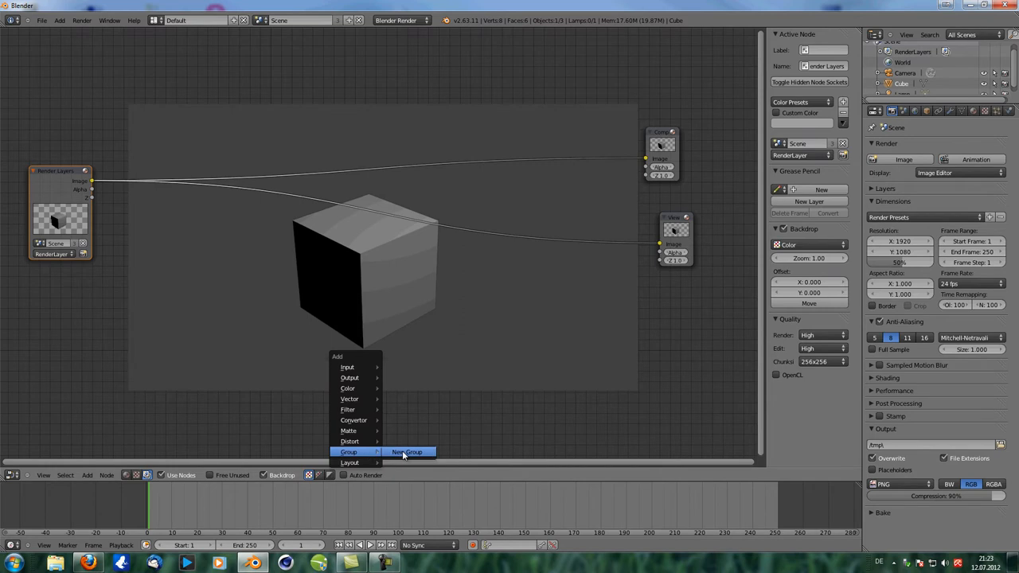
pyautogui.moveTo(349, 462)
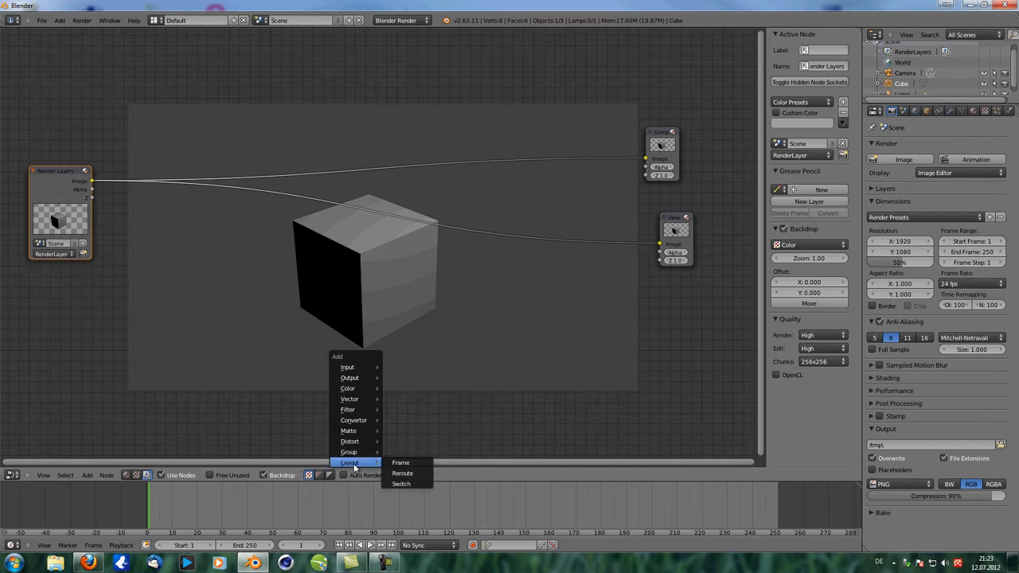
pyautogui.moveTo(406, 484)
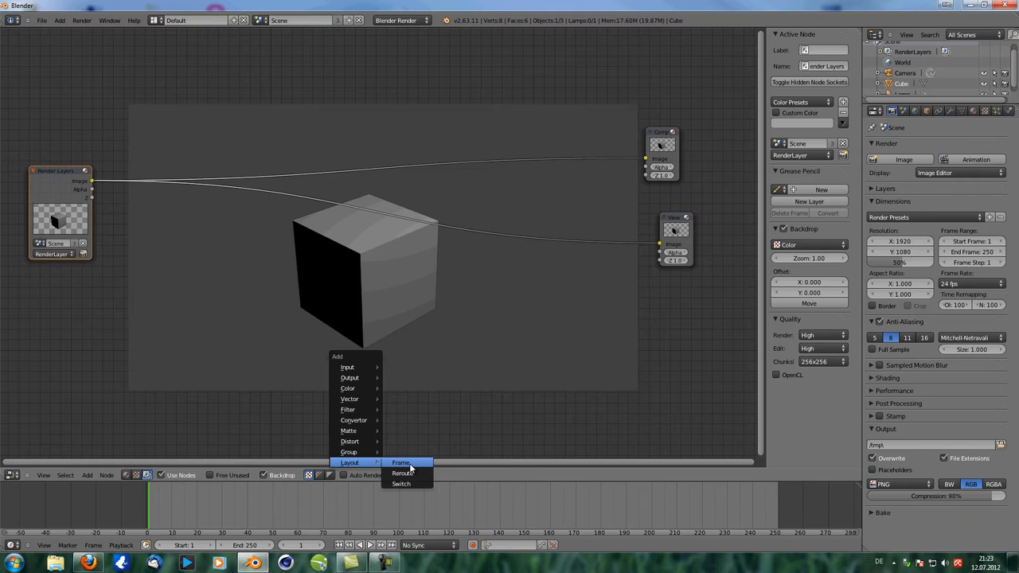
pyautogui.moveTo(403, 473)
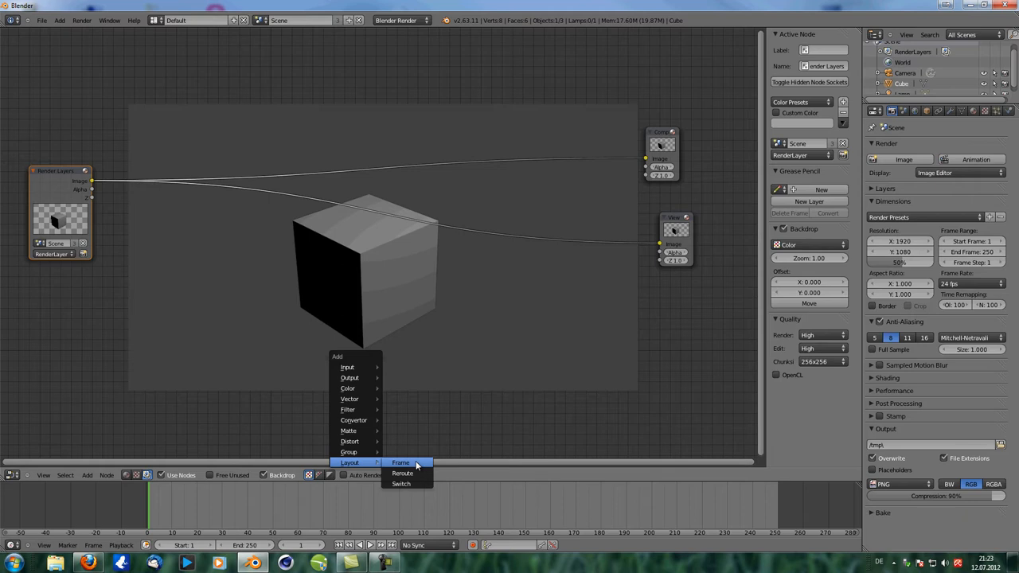
# Step: Dismiss the Add node menu after browsing the Group and Layout nodes
pyautogui.click(341, 296)
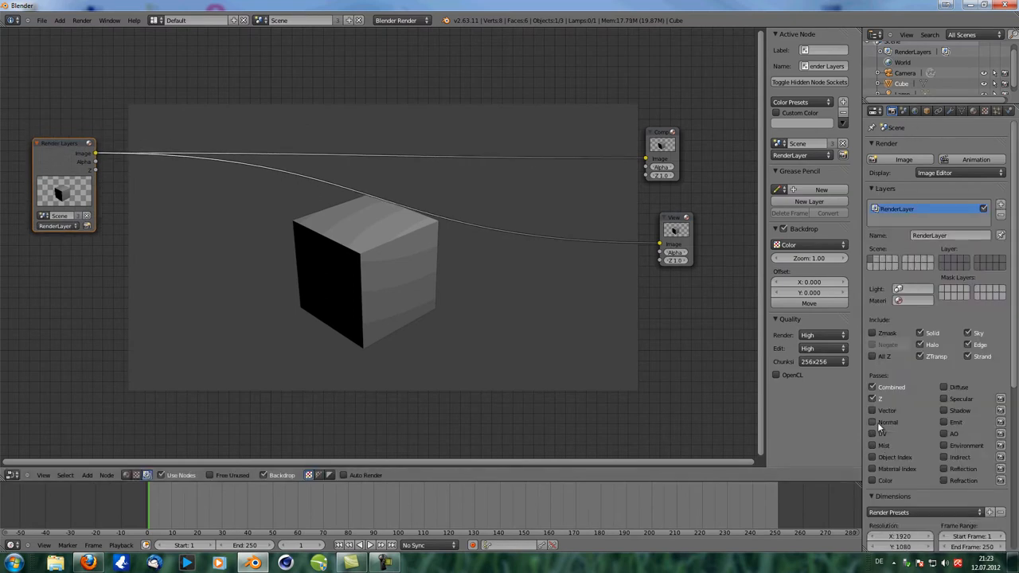
# Step: Enable the Normal pass, add Mix and Normal nodes linked to it, and set Mix to Multiply
pyautogui.click(873, 422)
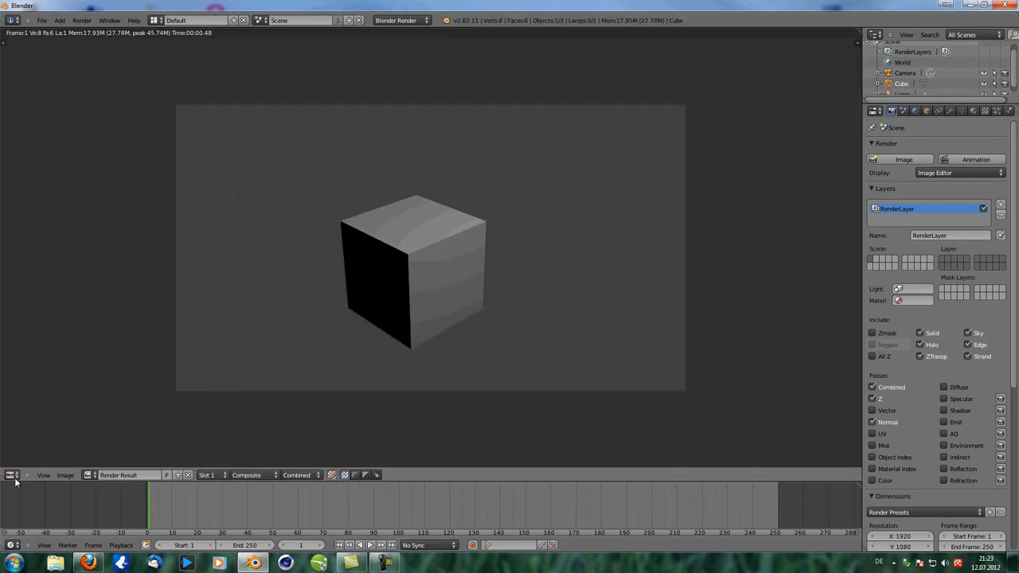
pyautogui.click(10, 476)
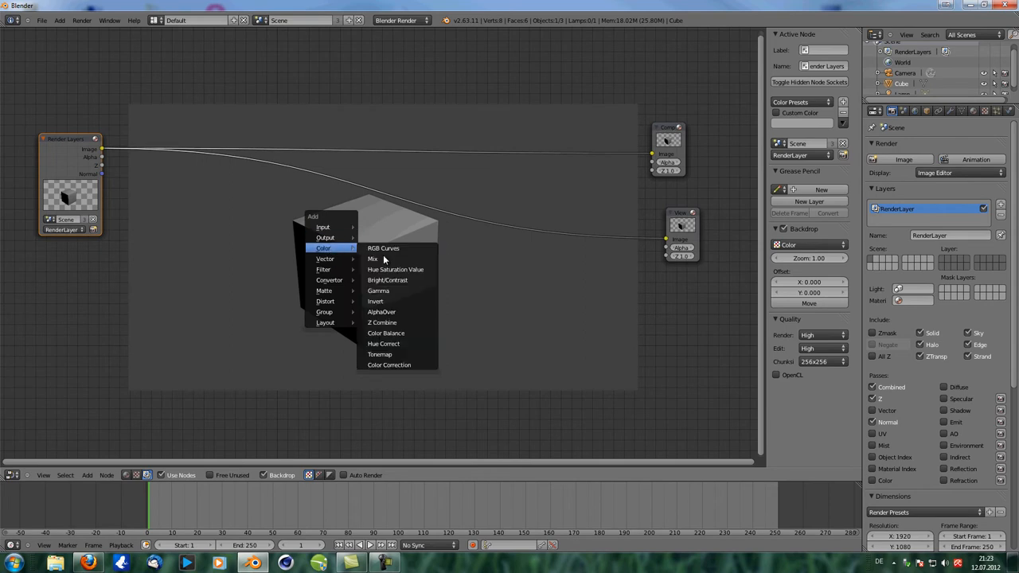
pyautogui.click(373, 259)
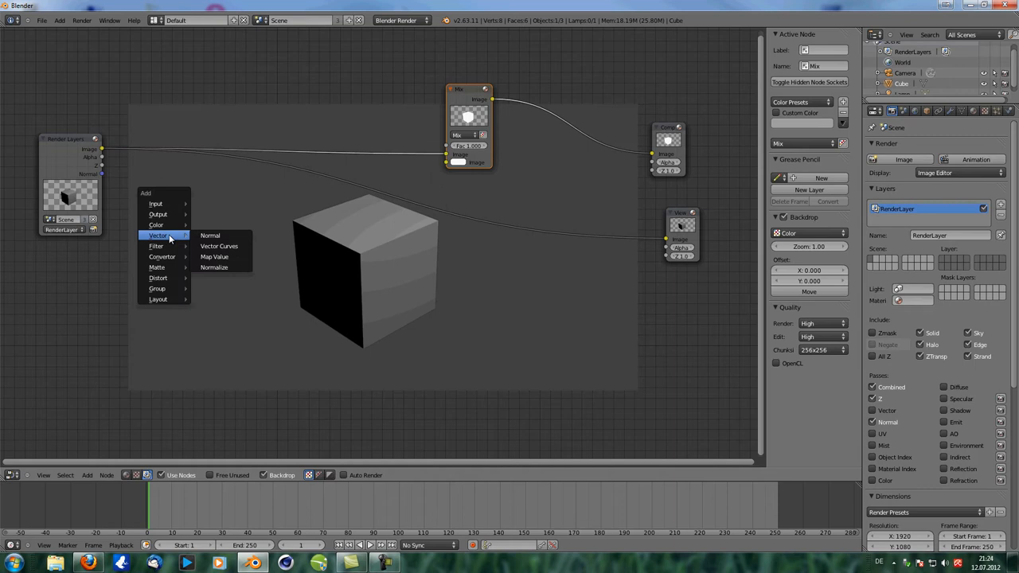
pyautogui.click(210, 235)
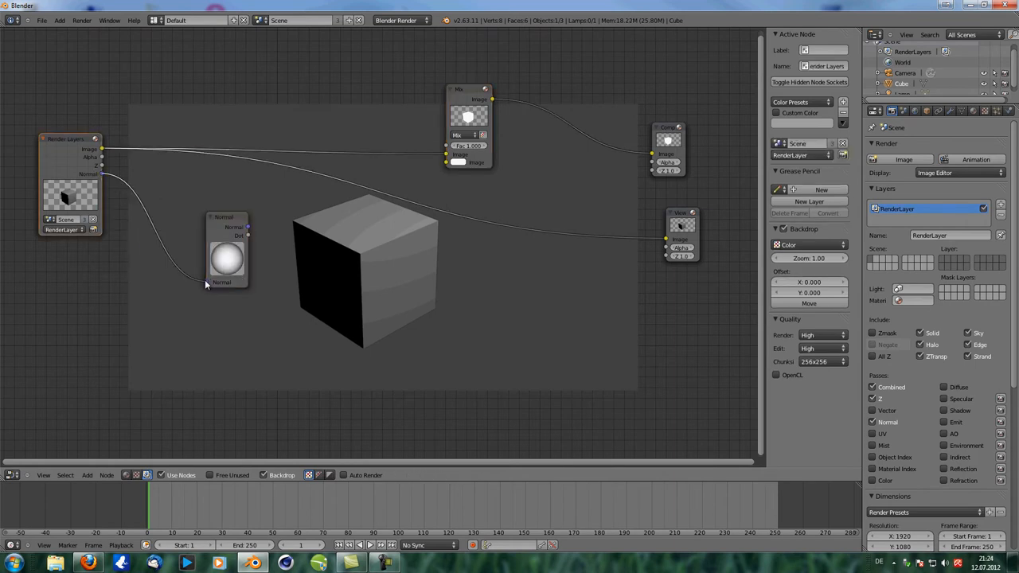
pyautogui.click(223, 249)
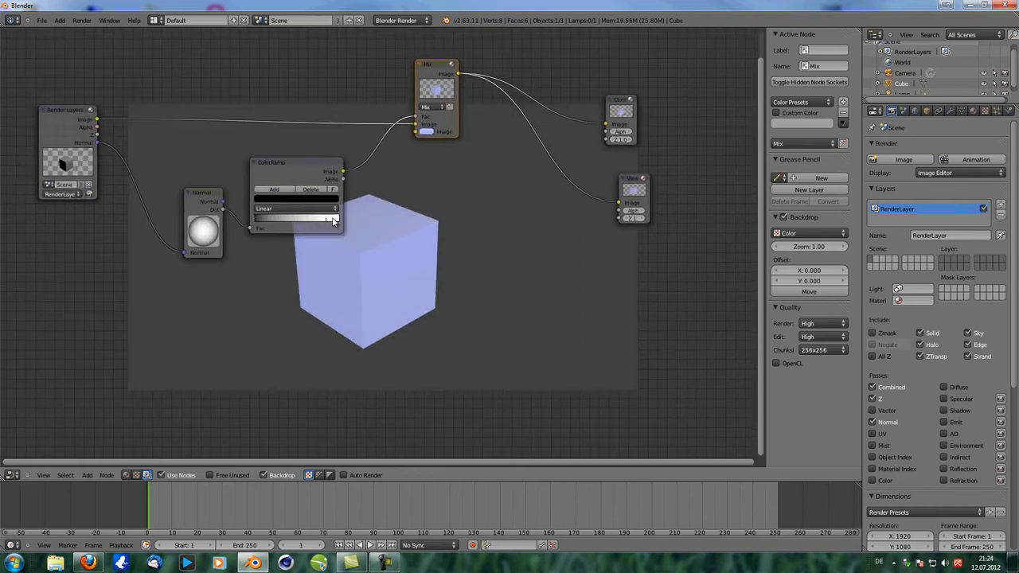
pyautogui.click(436, 107)
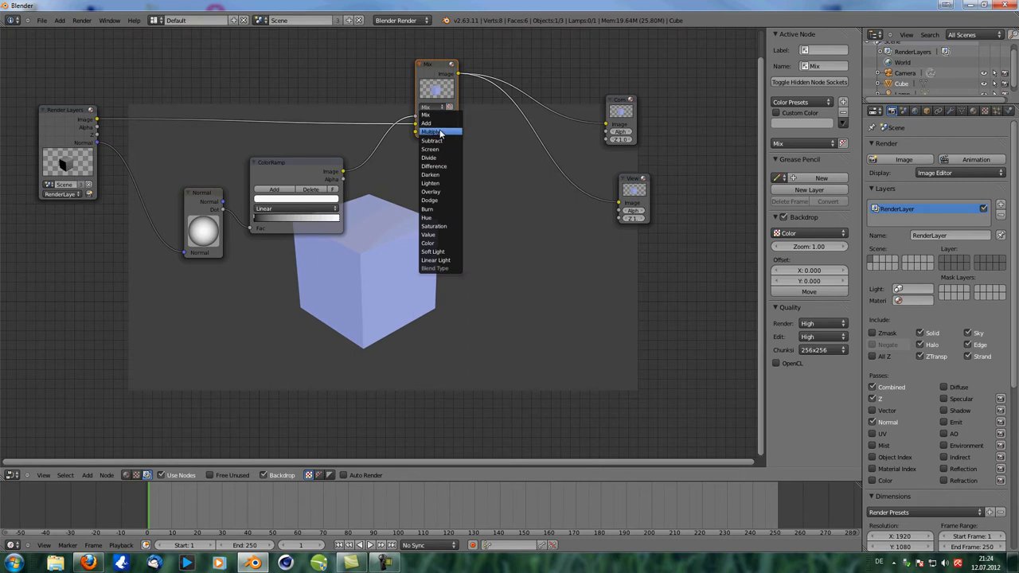
pyautogui.click(432, 132)
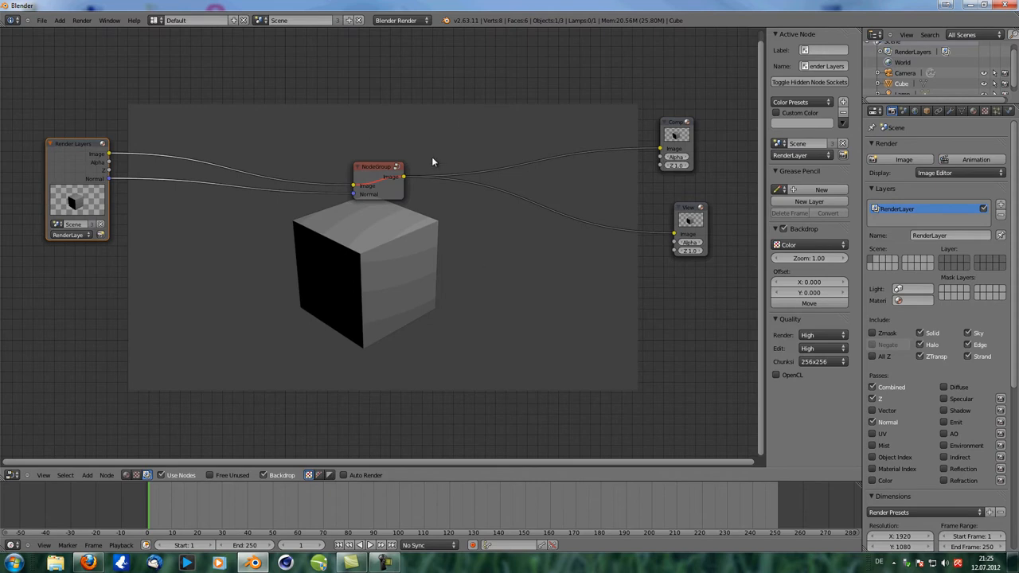
pyautogui.moveTo(405, 322)
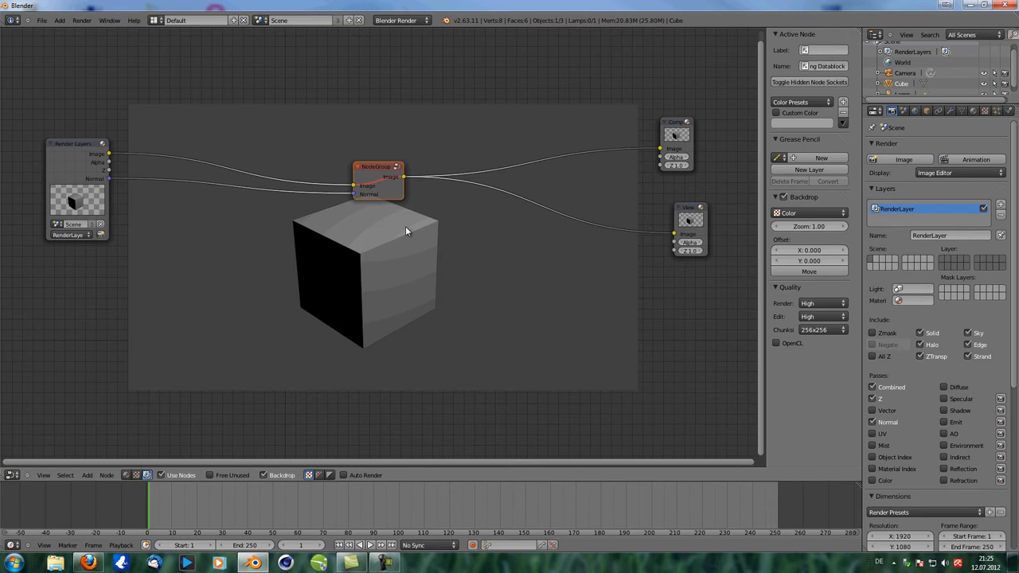
# Step: Move the node group into place between Render Layers and the output nodes
pyautogui.moveTo(379, 179); pyautogui.dragTo(374, 172)
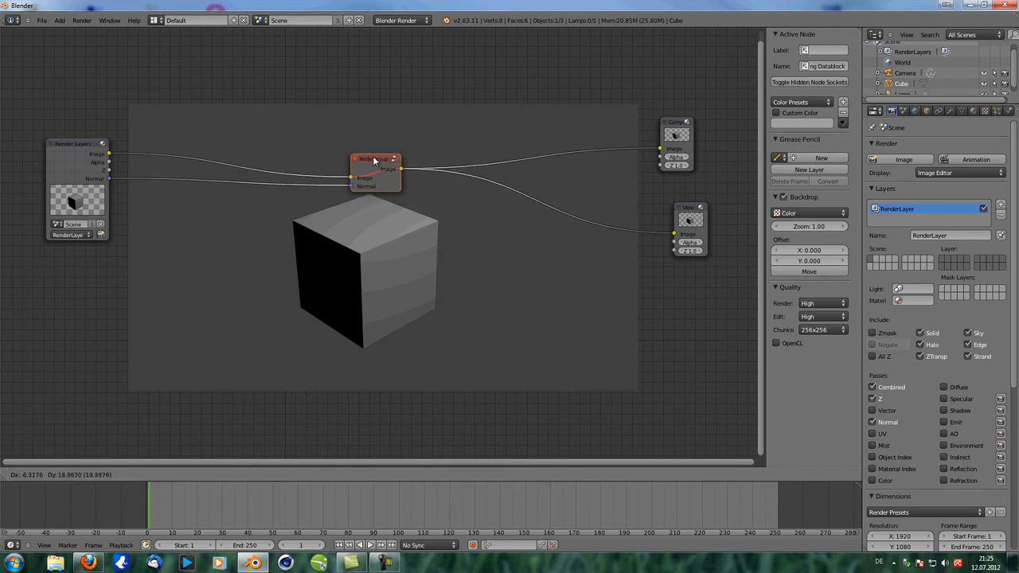
pyautogui.moveTo(376, 167); pyautogui.dragTo(376, 163)
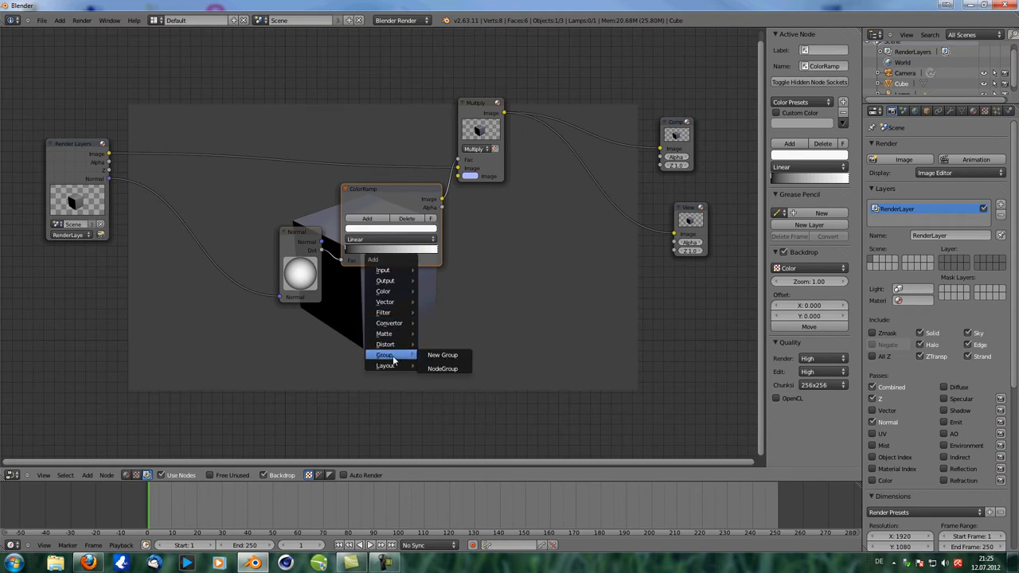
pyautogui.moveTo(444, 368)
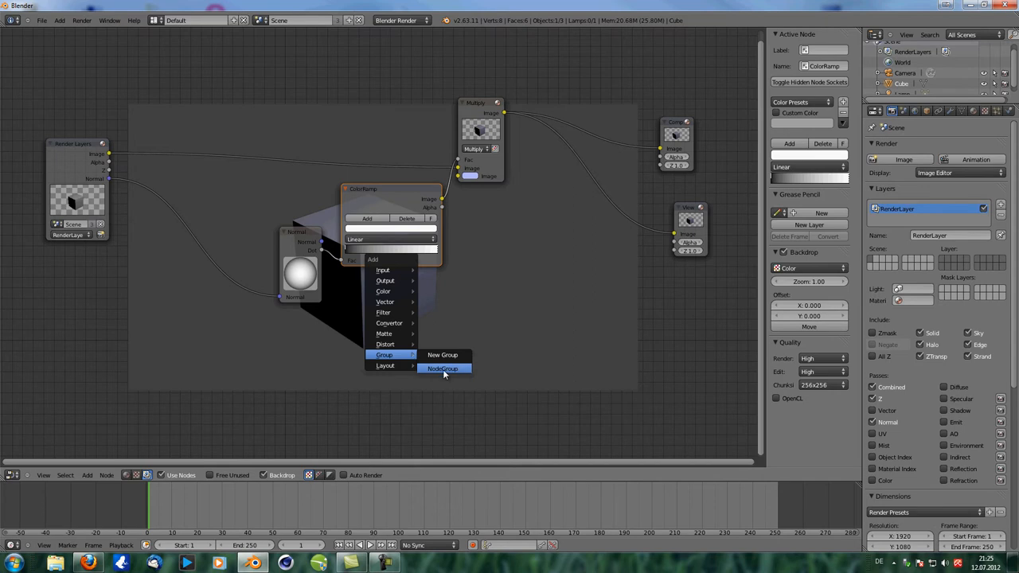
# Step: Add the existing NodeGroup node, then start appending data from another file
pyautogui.click(442, 369)
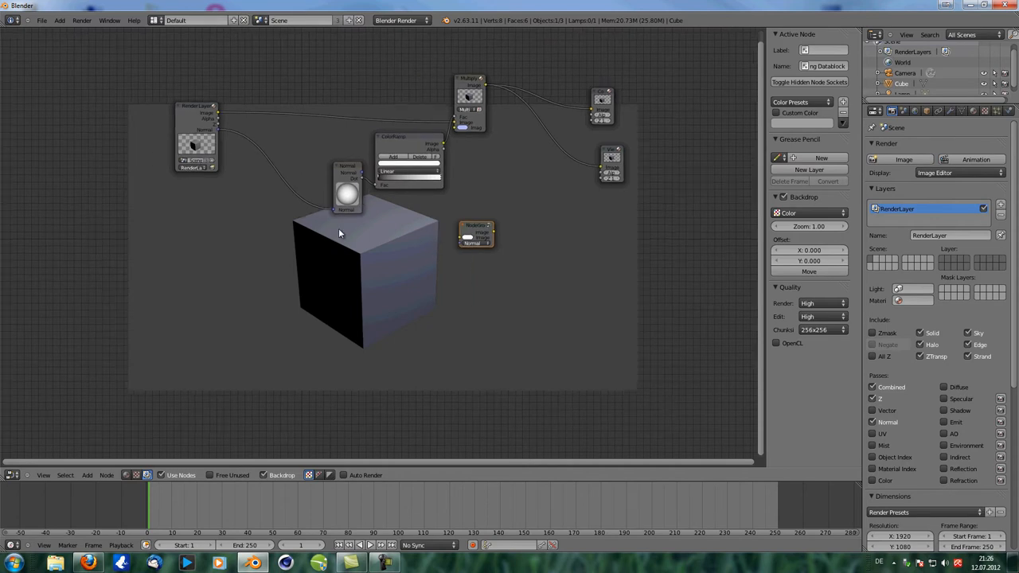
pyautogui.moveTo(351, 257)
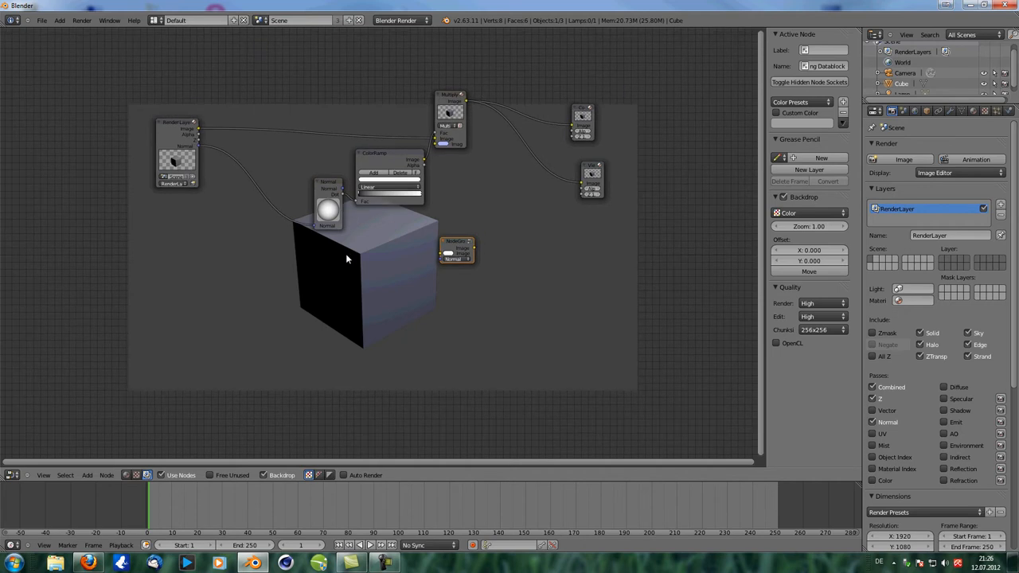
pyautogui.click(42, 20)
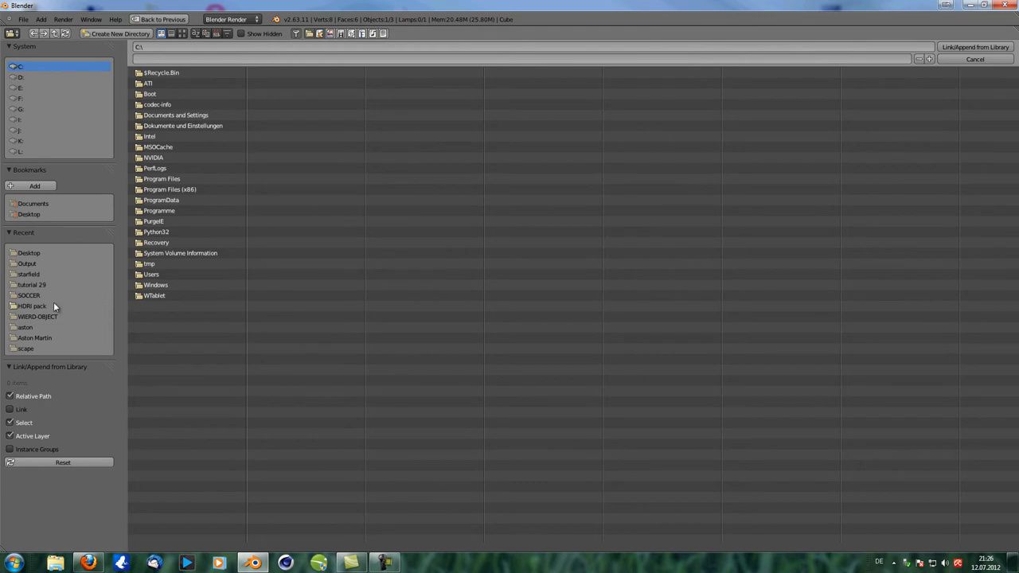
# Step: Browse into the Aston Martin .blend file and open its stored NodeTree groups
pyautogui.doubleClick(34, 337)
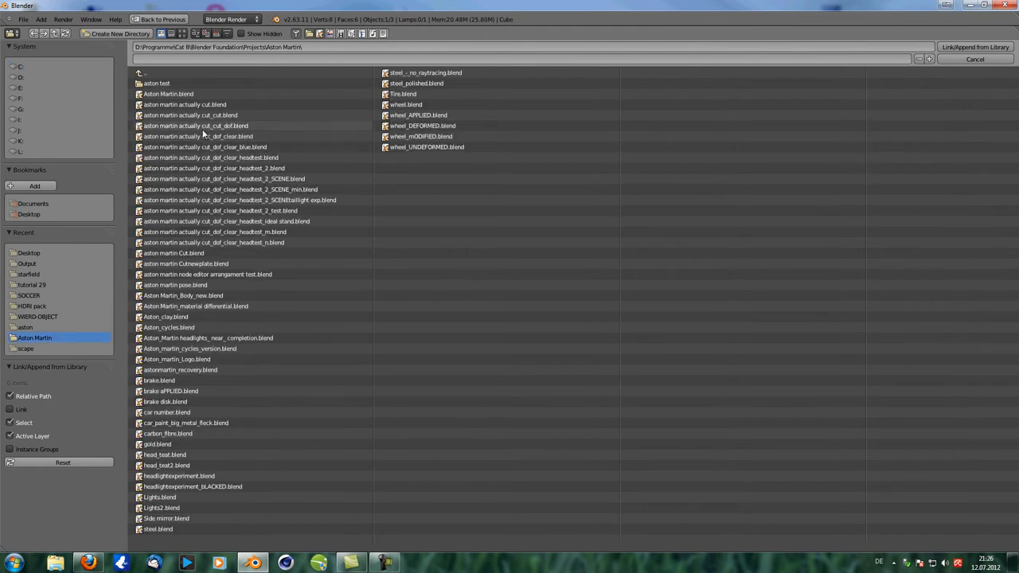
pyautogui.doubleClick(230, 189)
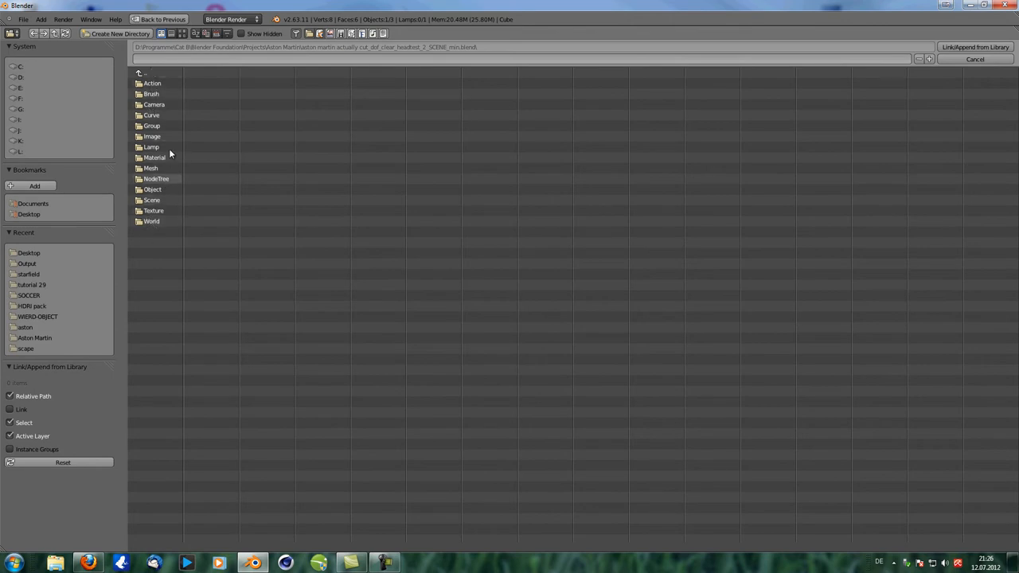
pyautogui.doubleClick(157, 178)
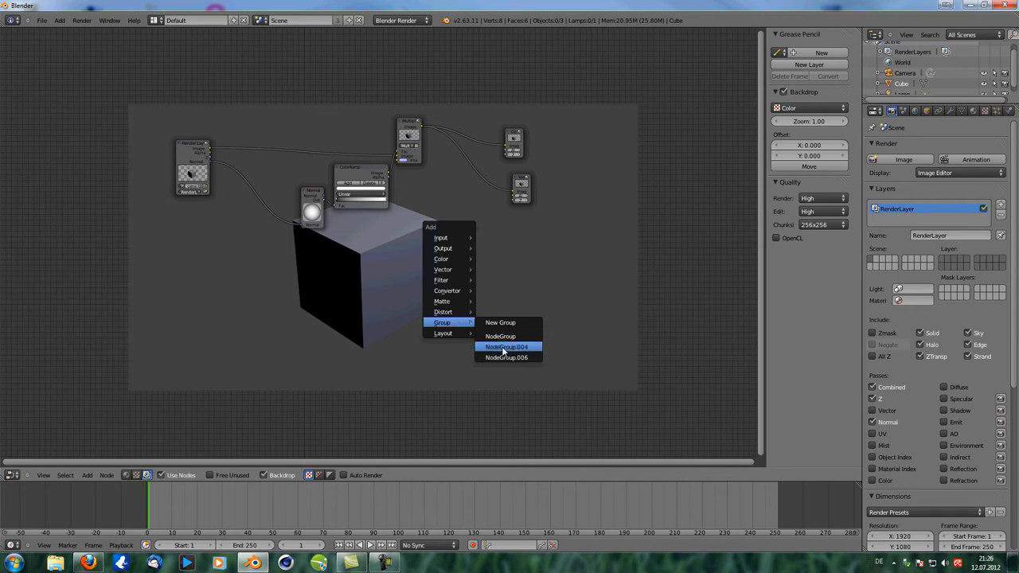
pyautogui.moveTo(507, 357)
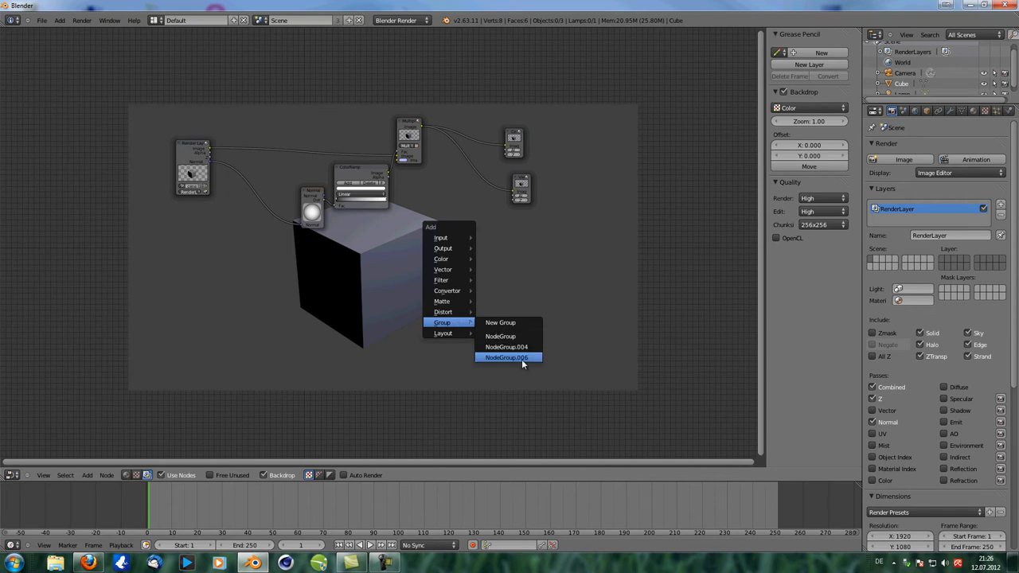
# Step: Add the appended NodeGroup.006 group node to the compositor
pyautogui.click(508, 357)
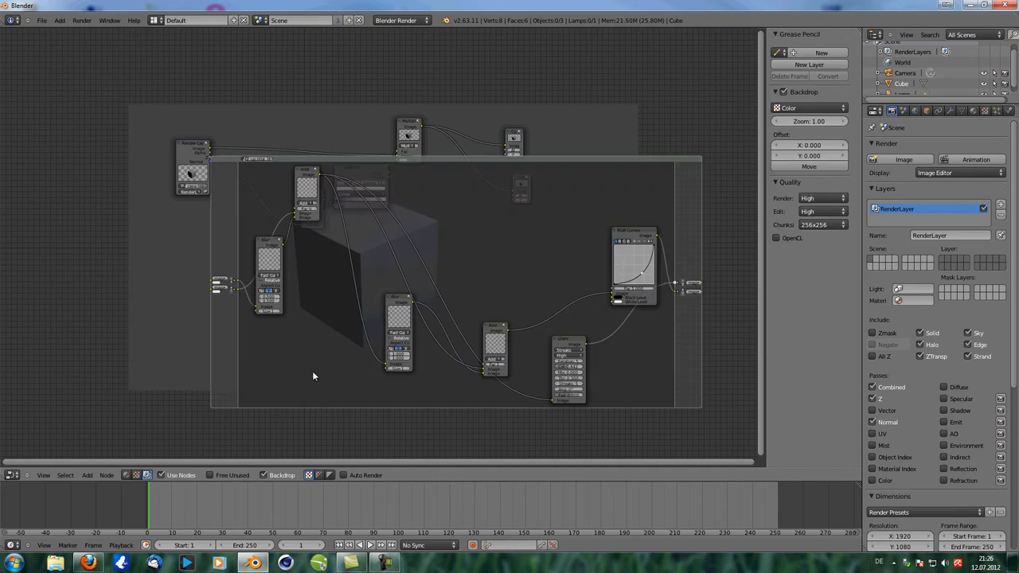
pyautogui.moveTo(624, 232)
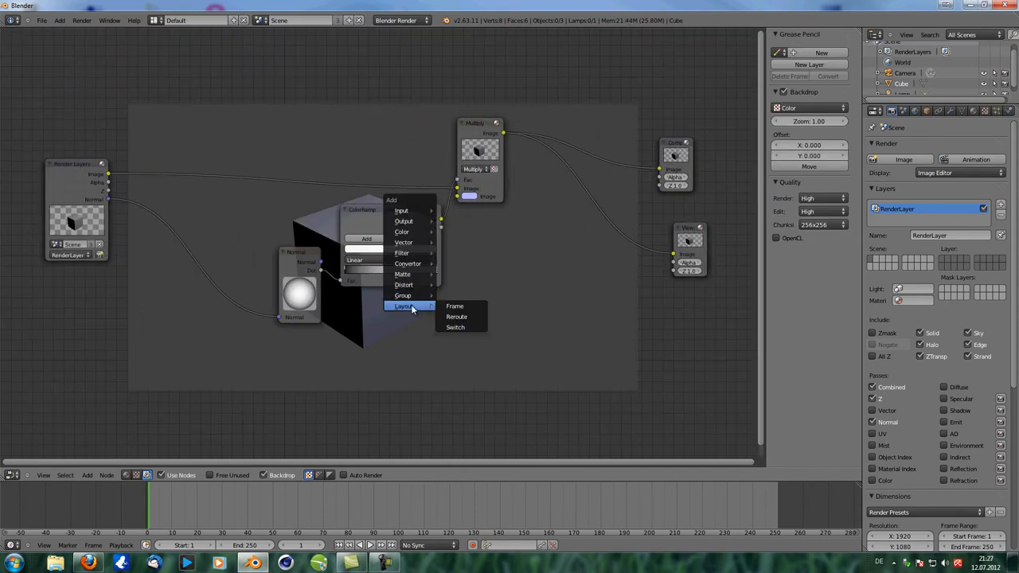
# Step: Add a Frame node, place it beneath the ColorRamp, and shift the ColorRamp right
pyautogui.click(455, 306)
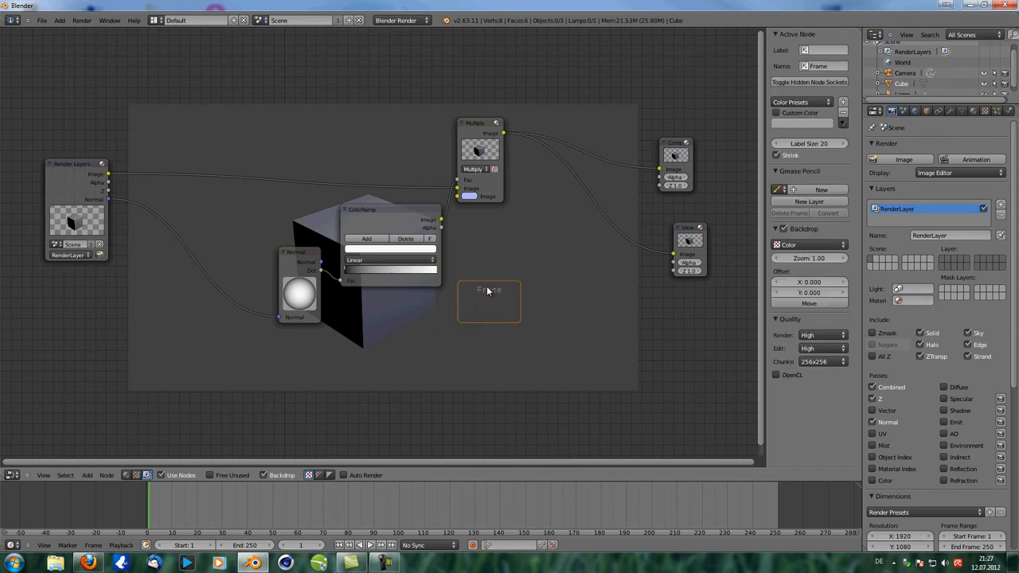
pyautogui.moveTo(489, 301); pyautogui.dragTo(468, 333)
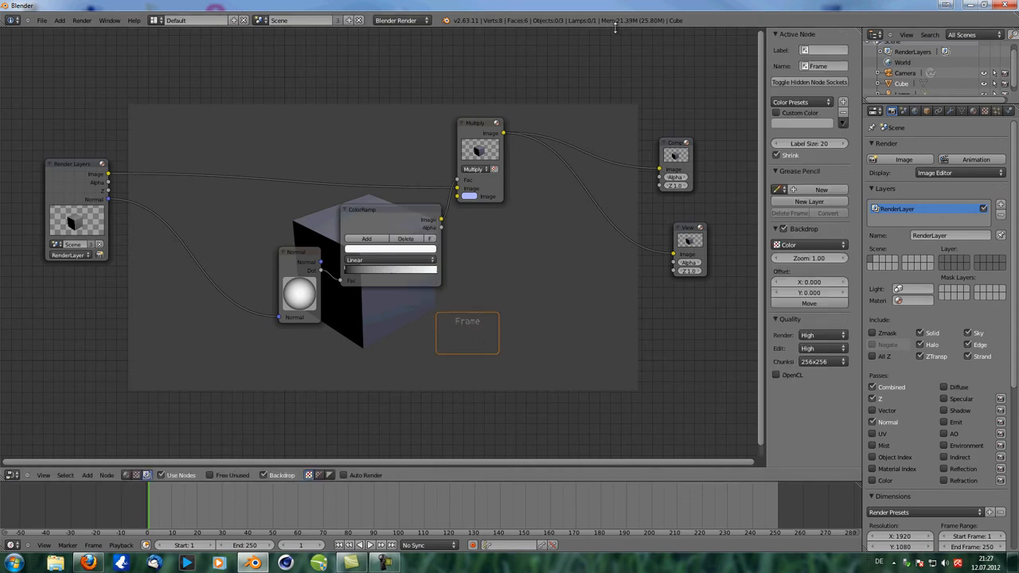
pyautogui.moveTo(467, 332); pyautogui.dragTo(415, 340)
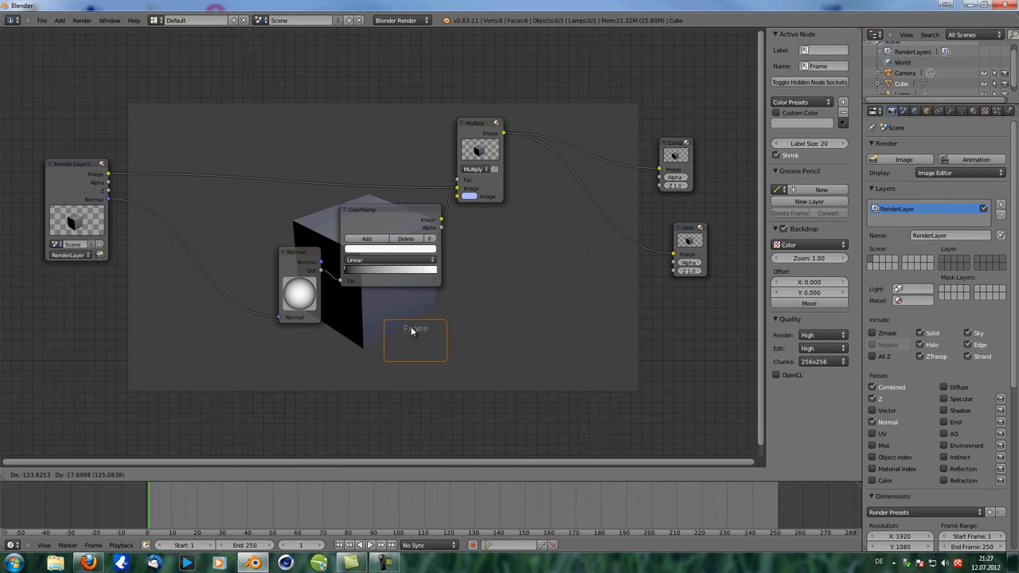
pyautogui.moveTo(415, 340); pyautogui.dragTo(414, 329)
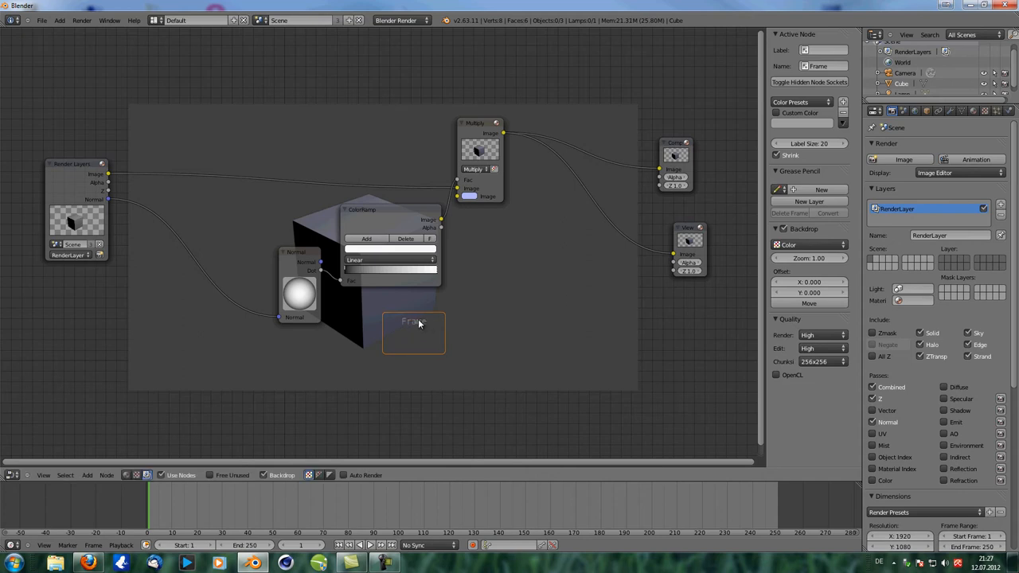
pyautogui.moveTo(362, 209); pyautogui.dragTo(402, 195)
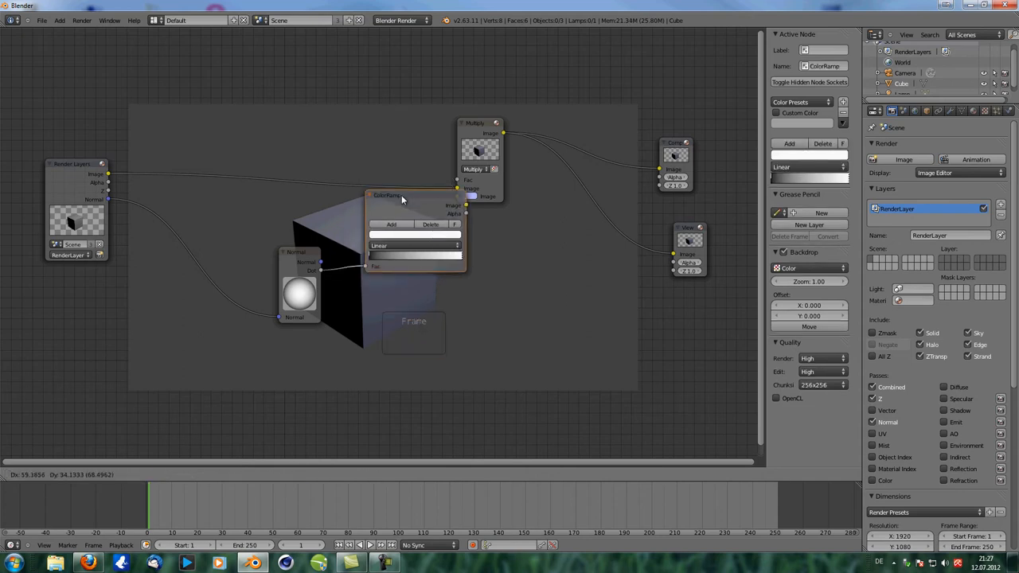
pyautogui.click(414, 326)
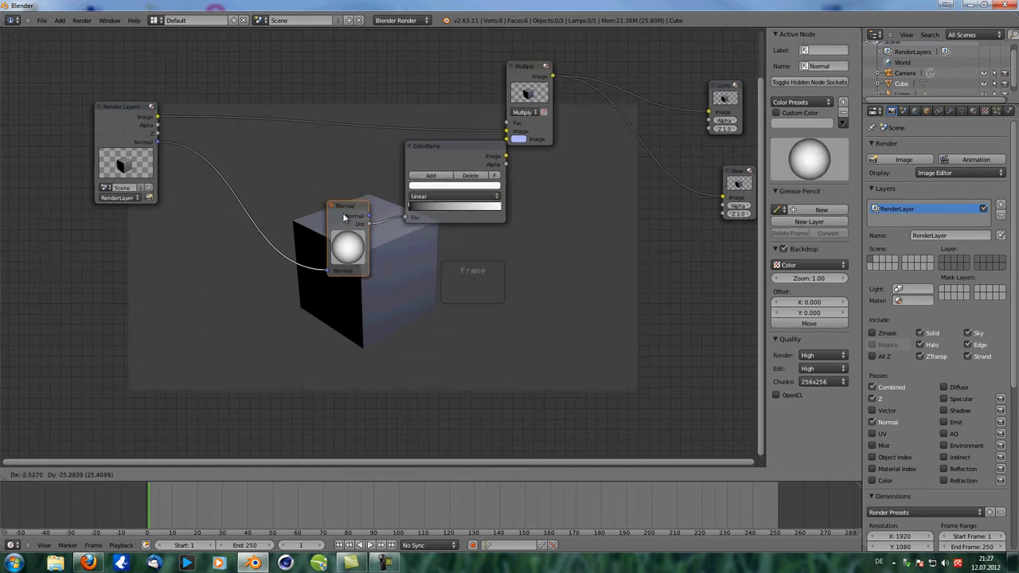
# Step: Drop the Normal node into the frame and move the framed node left beside the cube
pyautogui.moveTo(346, 206); pyautogui.dragTo(470, 255)
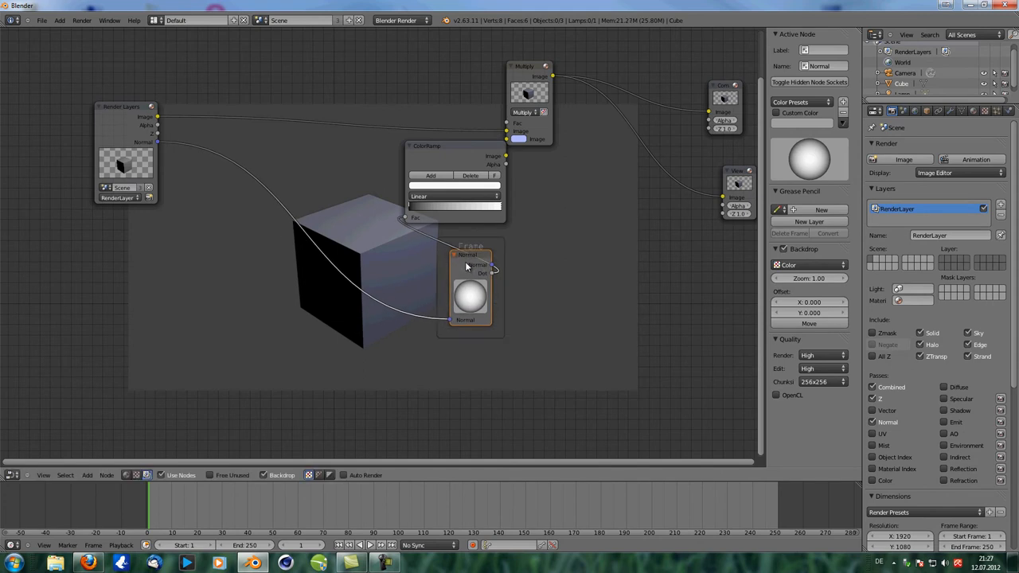
pyautogui.moveTo(473, 260)
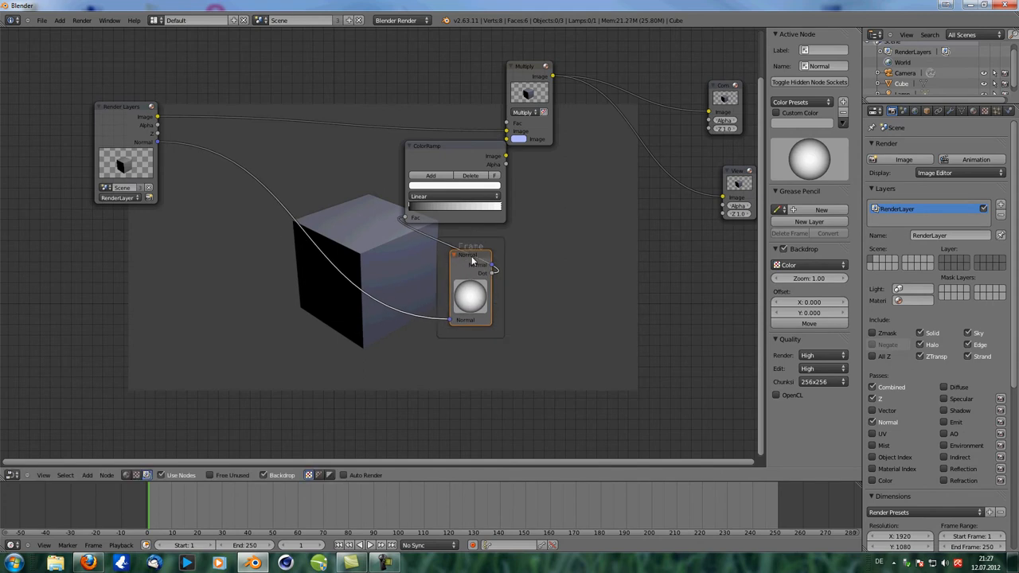
pyautogui.moveTo(470, 259); pyautogui.dragTo(311, 235)
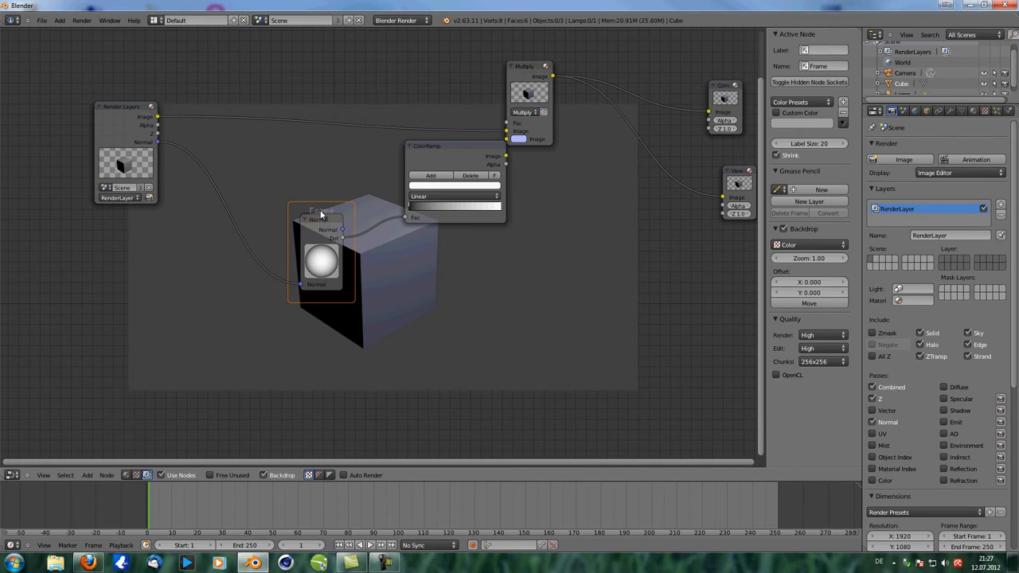
pyautogui.moveTo(378, 211)
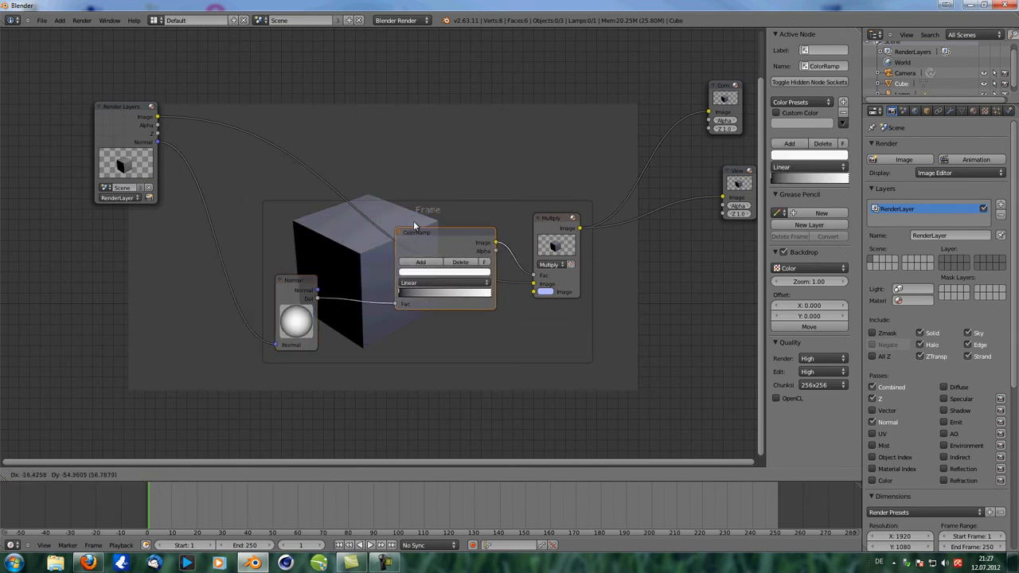
# Step: Raise ColorRamp toward the frame's top and move Multiply to its lower right
pyautogui.moveTo(415, 231); pyautogui.dragTo(398, 171)
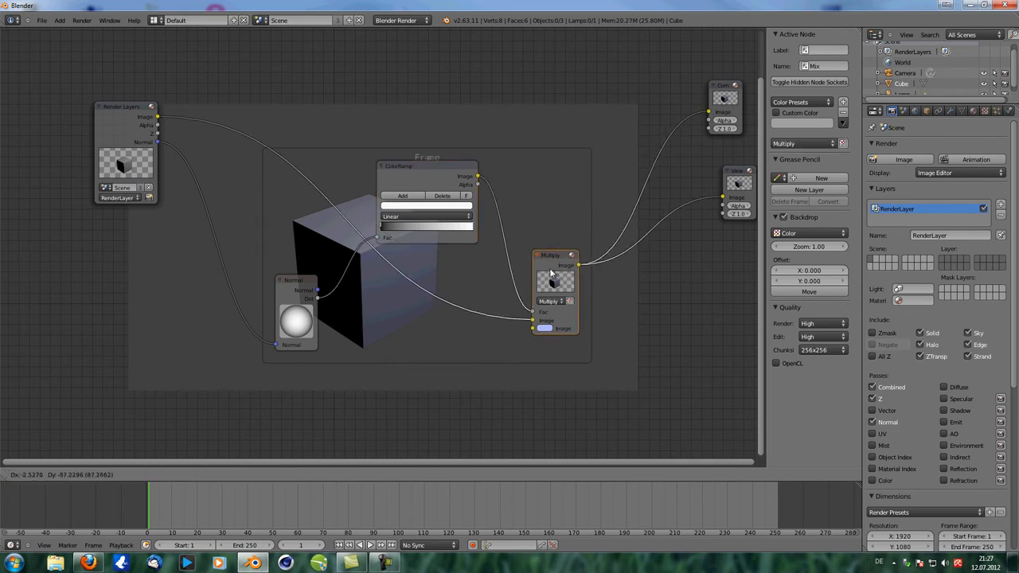
pyautogui.moveTo(549, 271); pyautogui.dragTo(550, 285)
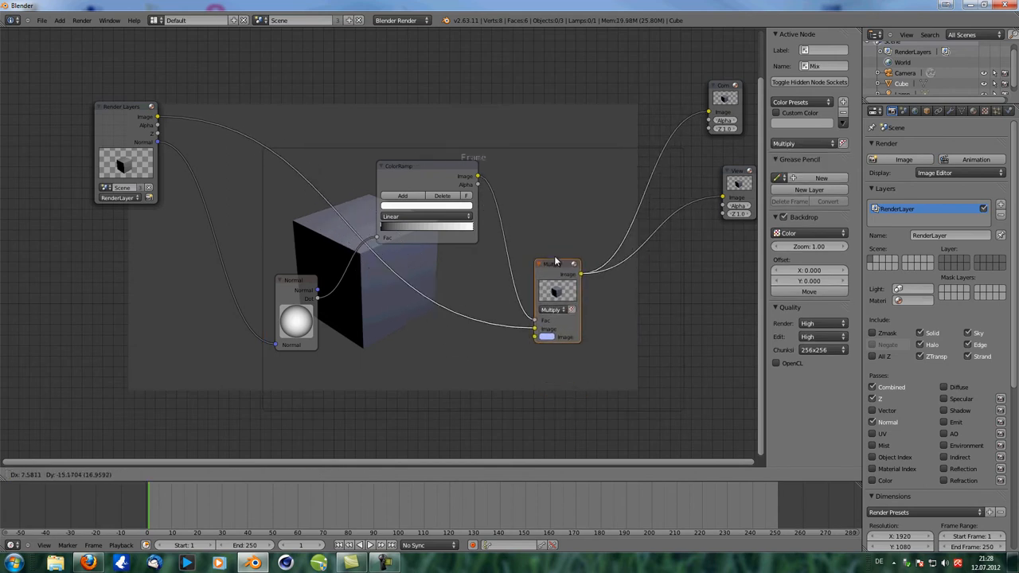
pyautogui.moveTo(557, 261); pyautogui.dragTo(605, 325)
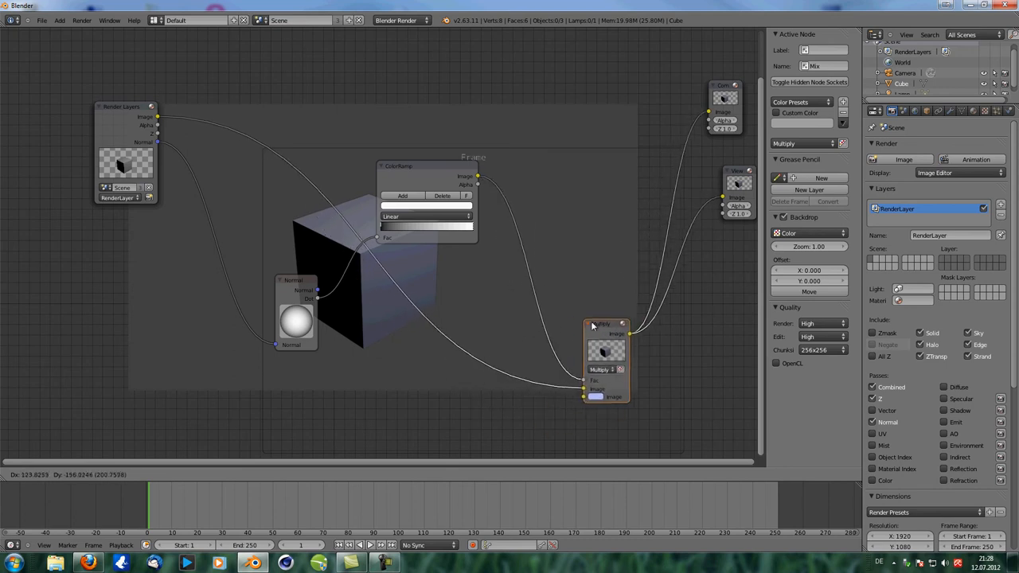
pyautogui.moveTo(592, 327); pyautogui.dragTo(637, 391)
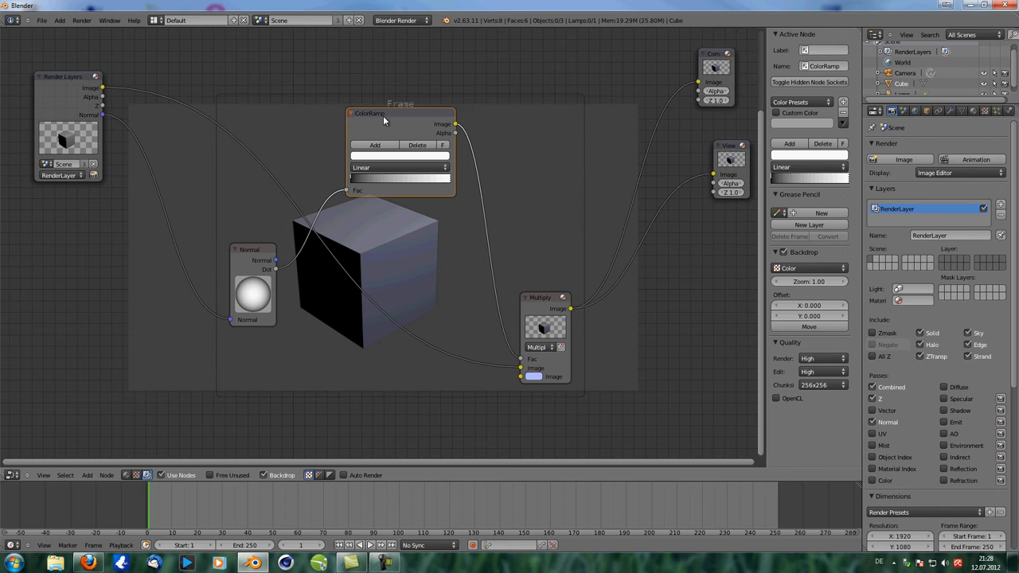
# Step: Reposition the Multiply node inside the frame beside the other nodes
pyautogui.click(253, 255)
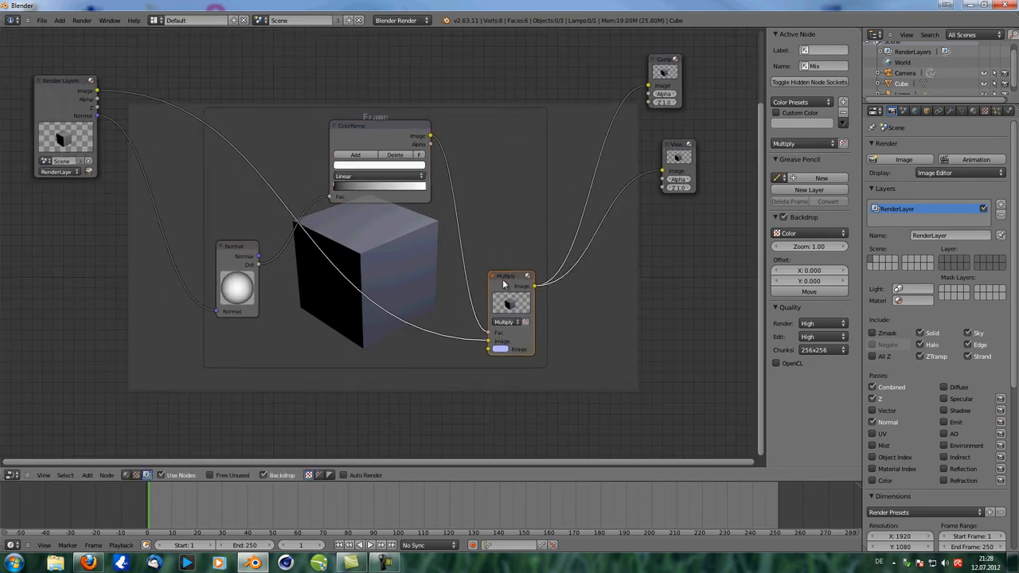
pyautogui.moveTo(510, 284); pyautogui.dragTo(458, 267)
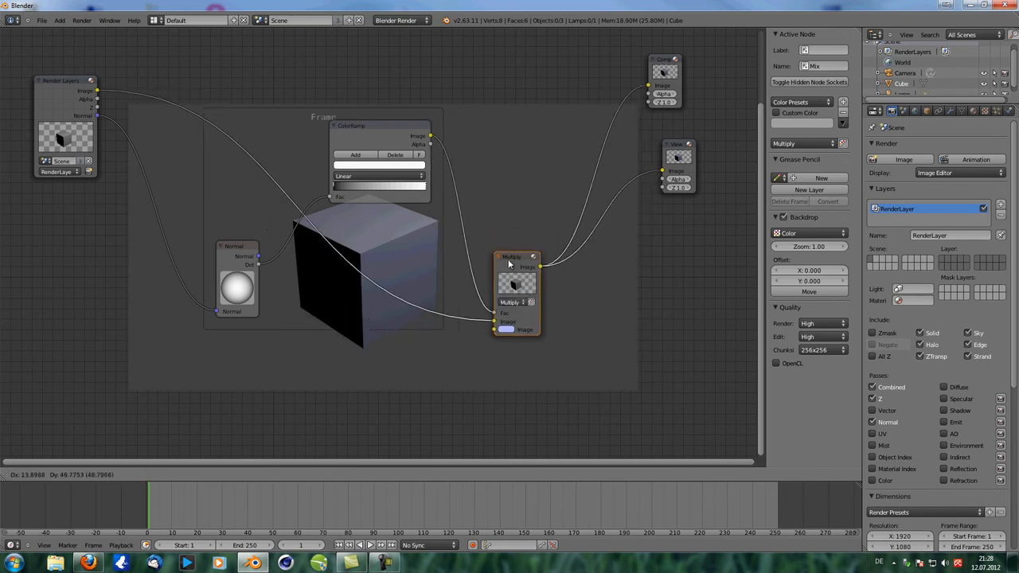
pyautogui.moveTo(517, 262); pyautogui.dragTo(412, 239)
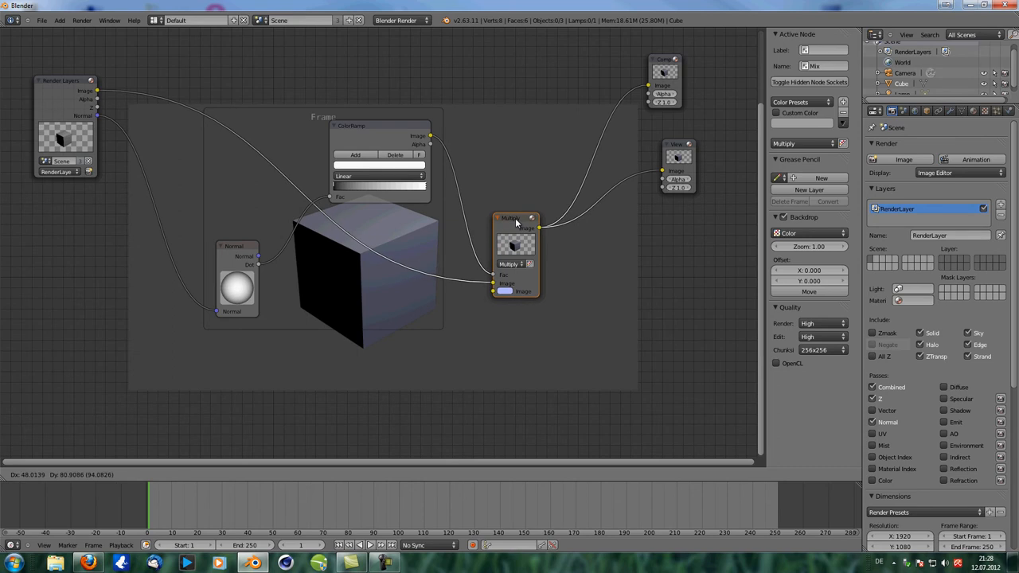
pyautogui.moveTo(516, 223); pyautogui.dragTo(506, 243)
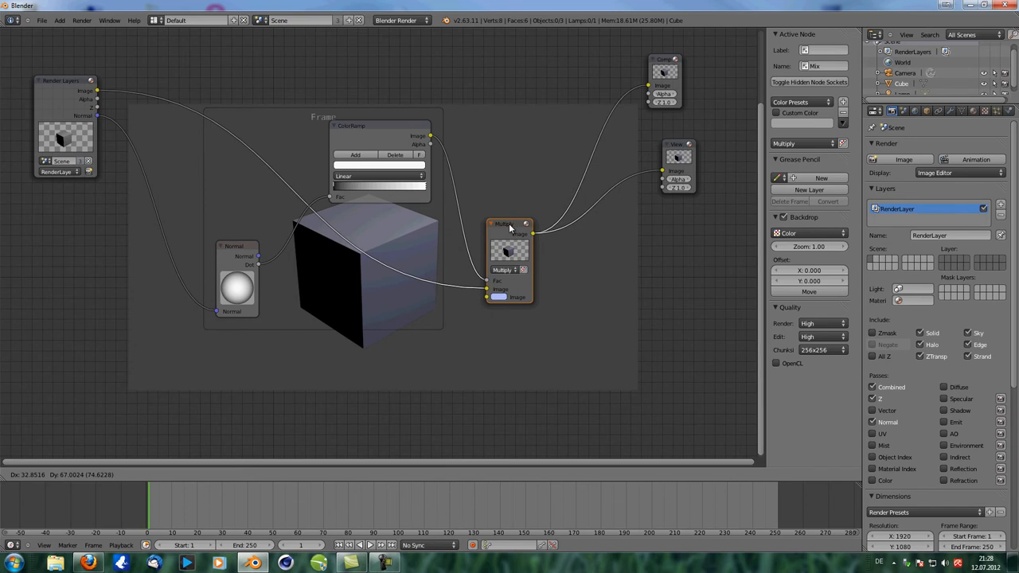
pyautogui.moveTo(509, 225); pyautogui.dragTo(501, 253)
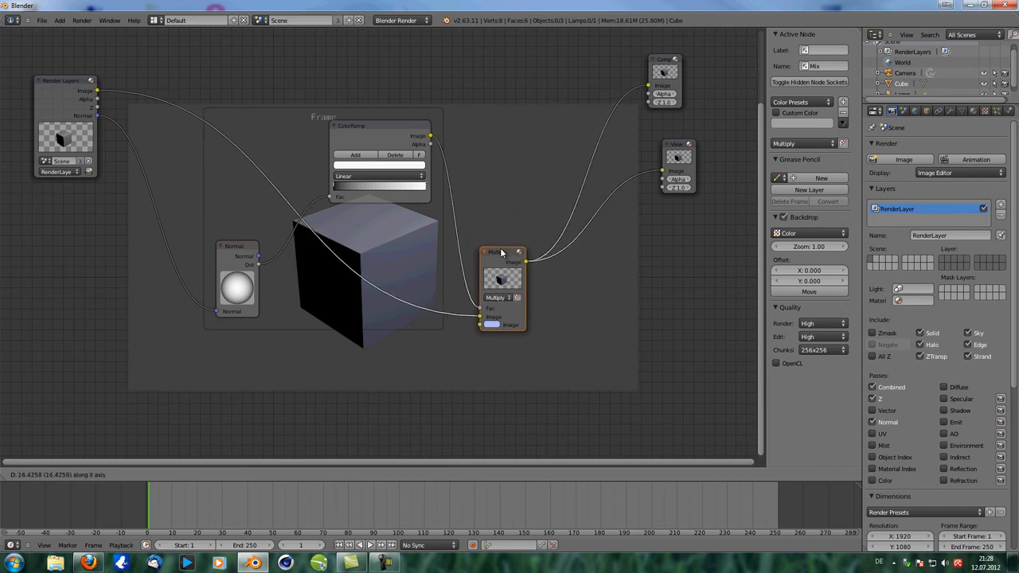
pyautogui.moveTo(502, 253); pyautogui.dragTo(477, 253)
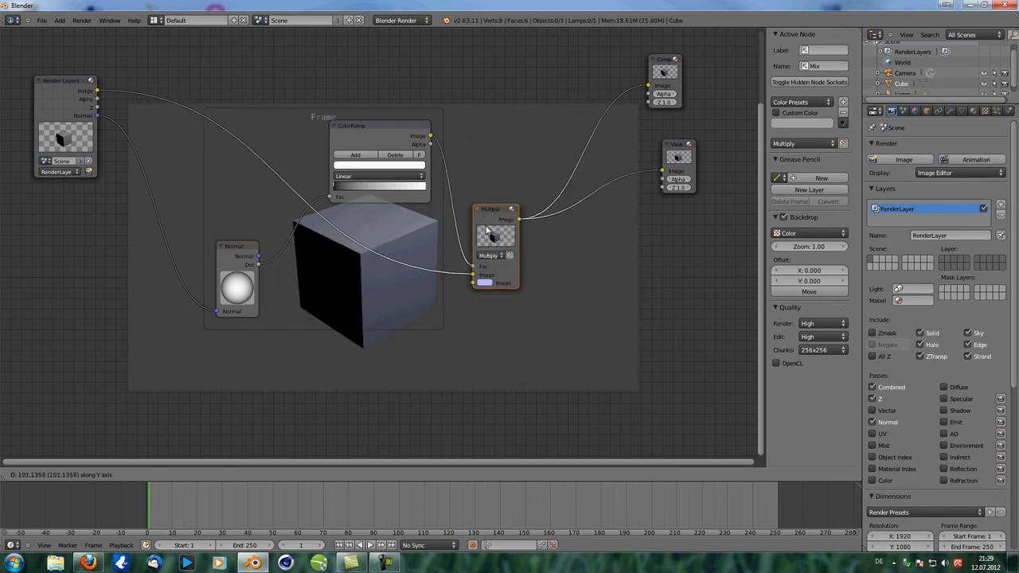
pyautogui.moveTo(494, 247); pyautogui.dragTo(394, 271)
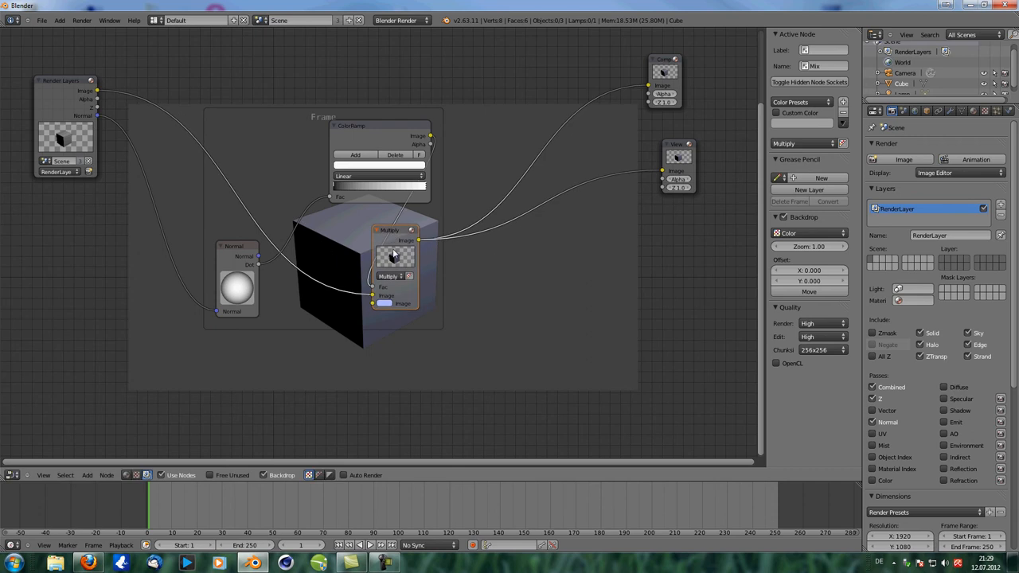
pyautogui.moveTo(394, 231); pyautogui.dragTo(498, 239)
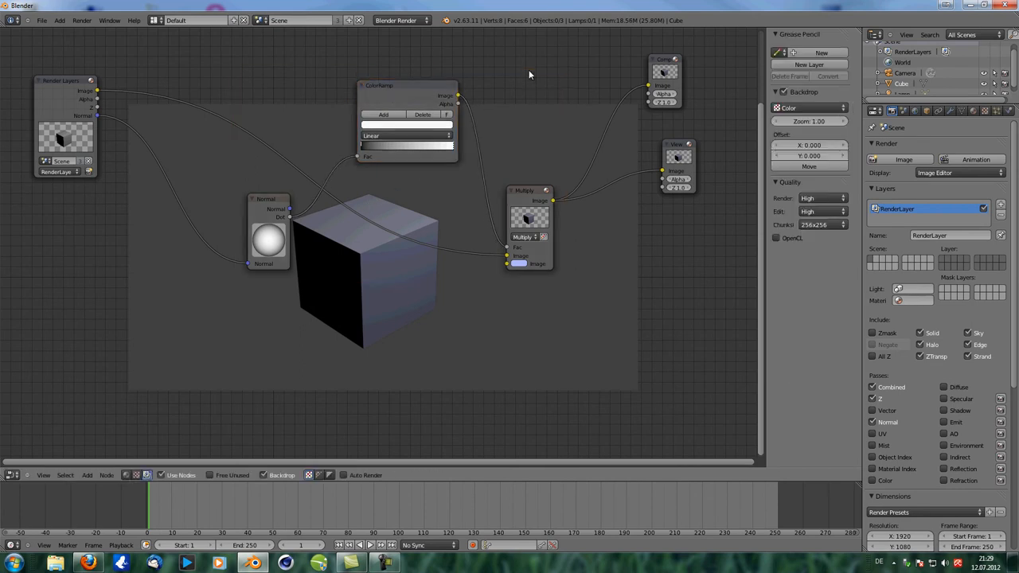
# Step: Add an unconnected Reroute point in empty space of the compositor
pyautogui.click(528, 191)
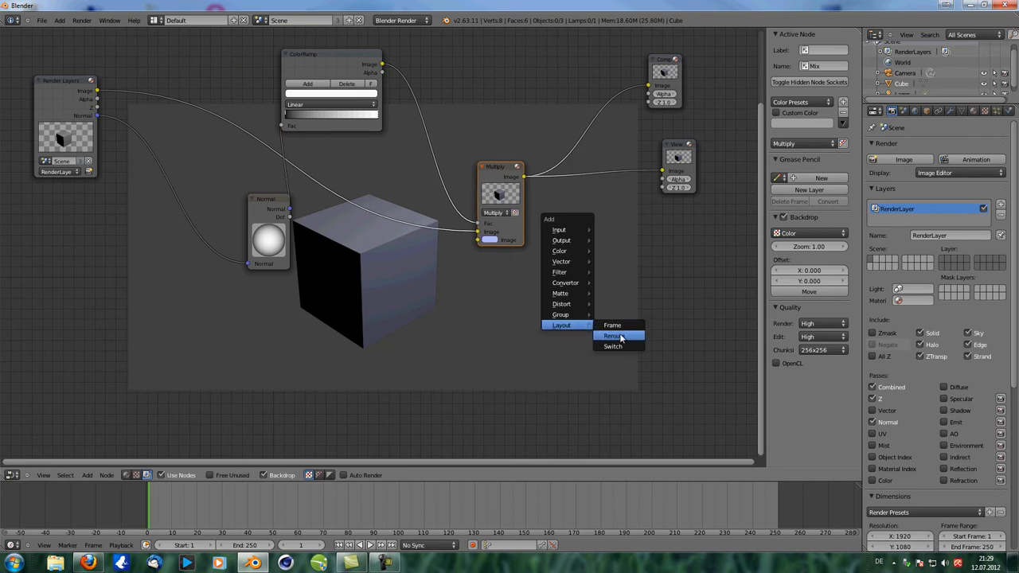
pyautogui.click(612, 335)
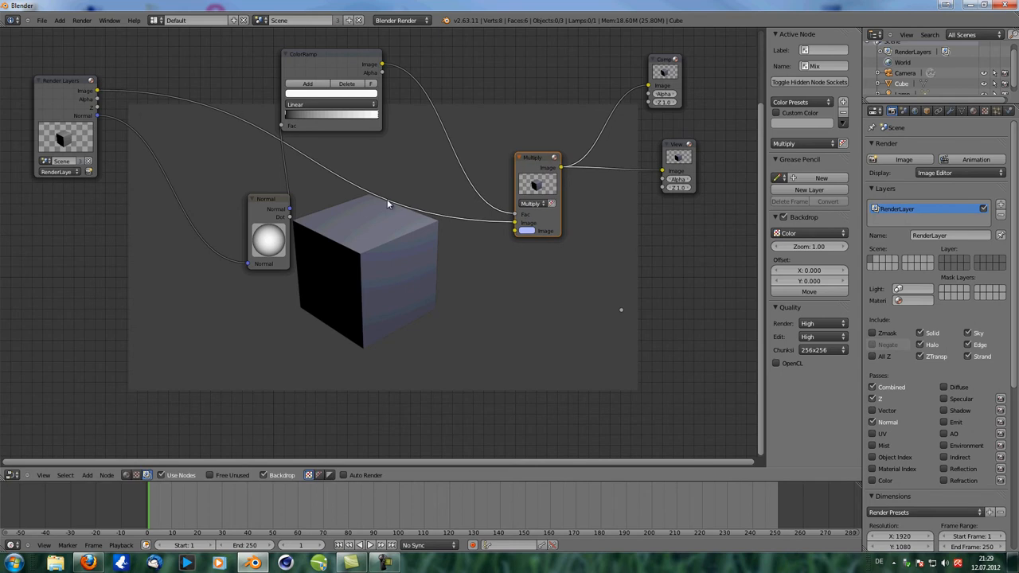
pyautogui.moveTo(253, 282)
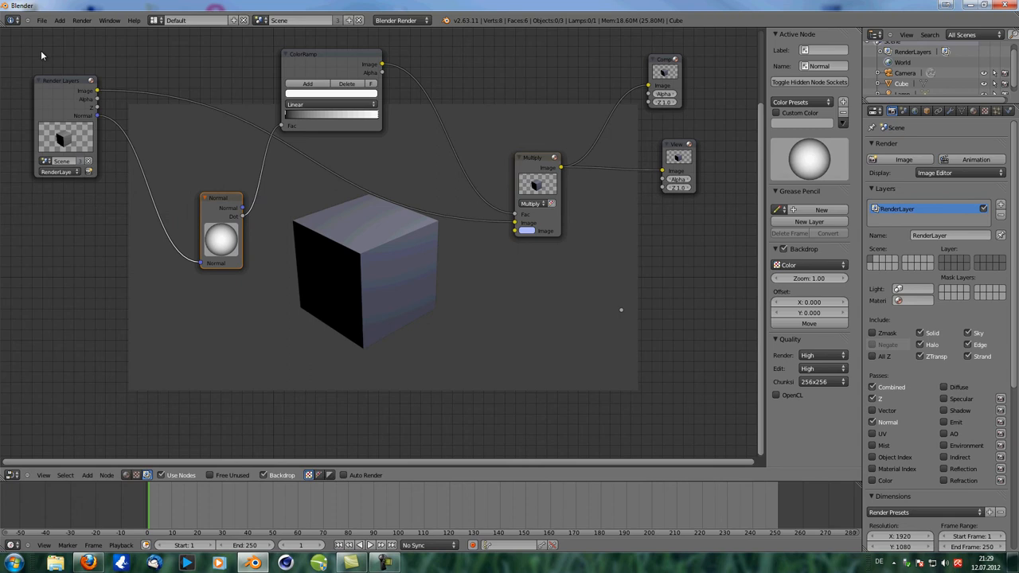
# Step: Set Node Editor Noodle Curving to 0 in User Preferences for straight links
pyautogui.click(41, 20)
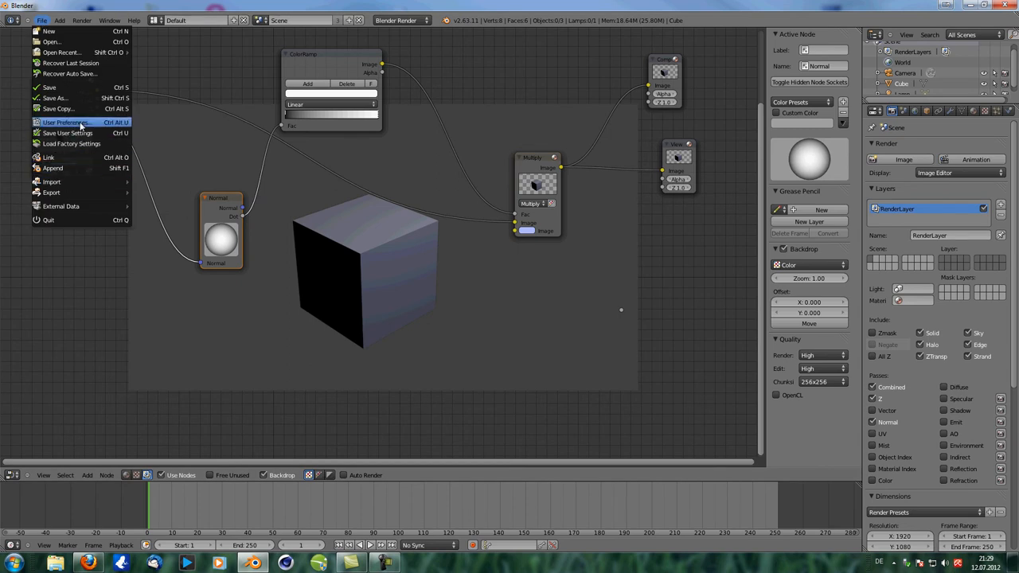
pyautogui.click(65, 122)
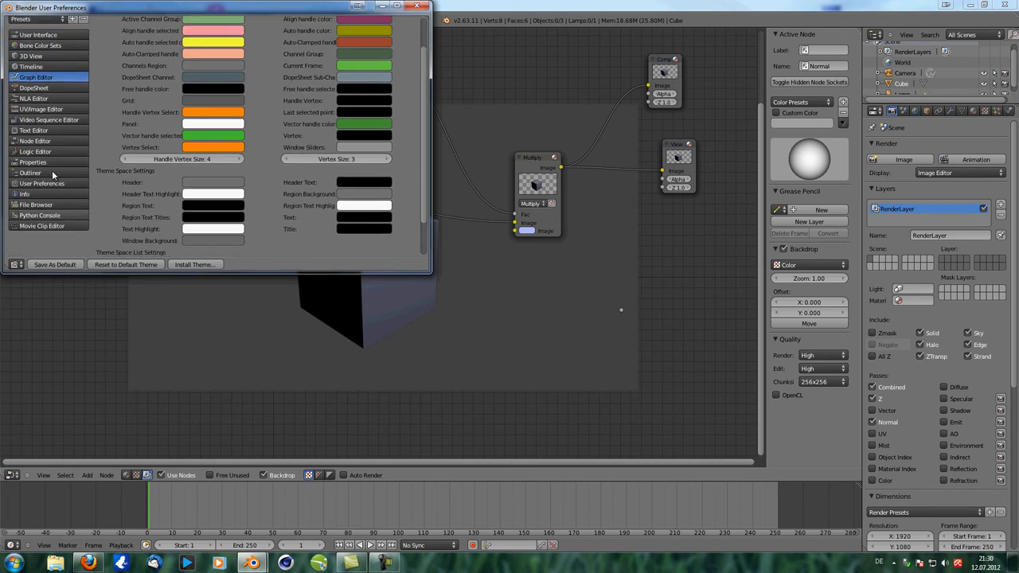
pyautogui.click(35, 141)
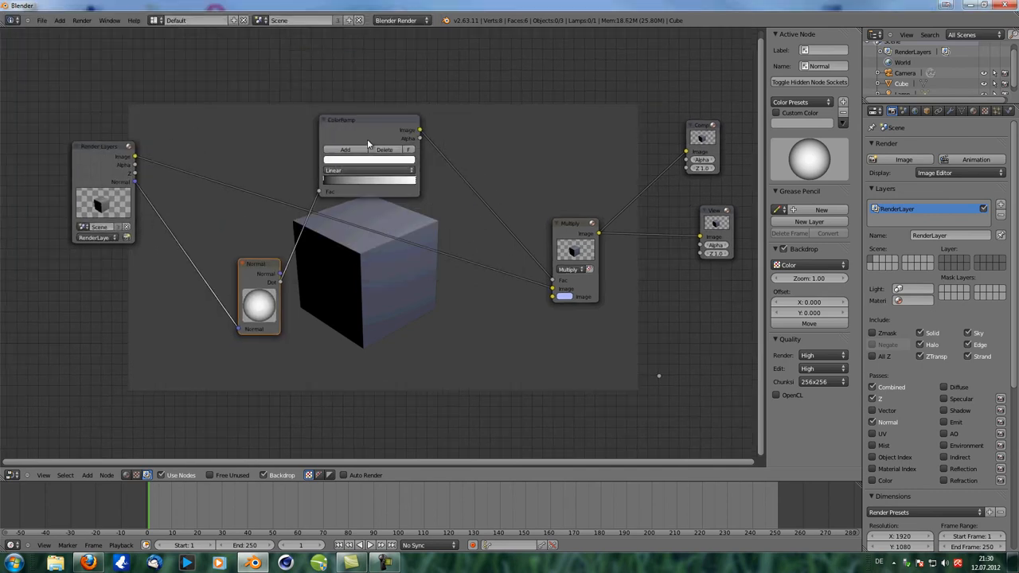
# Step: Shift ColorRamp up-right and link the Render Layers Image output to the first reroute
pyautogui.click(370, 119)
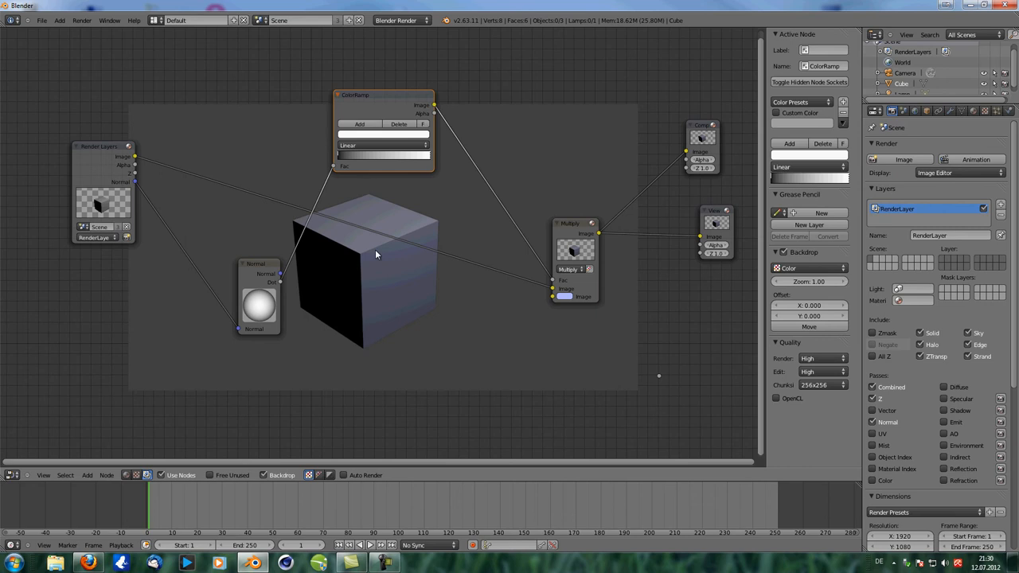
pyautogui.moveTo(354, 95); pyautogui.dragTo(391, 94)
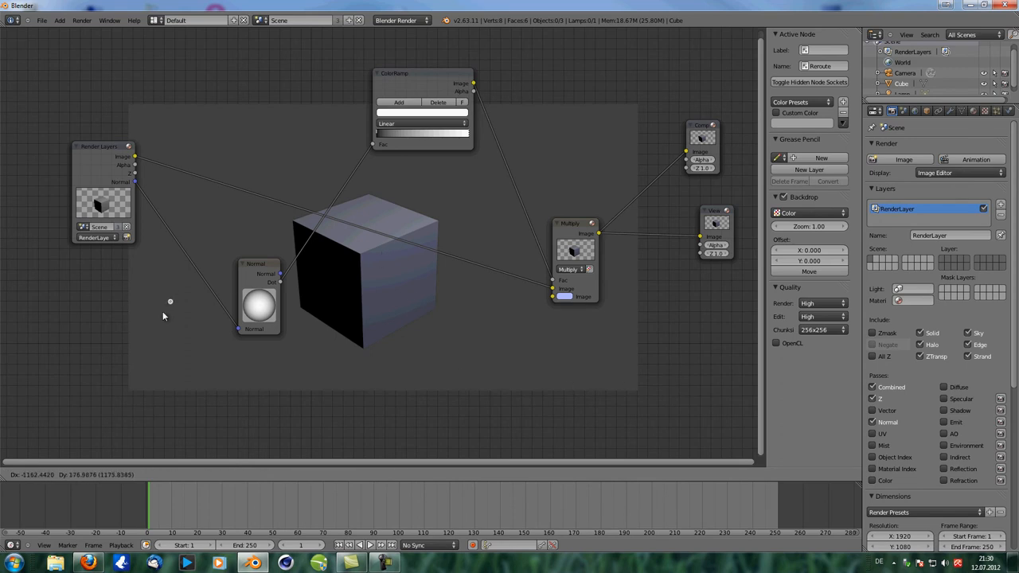
pyautogui.moveTo(177, 330)
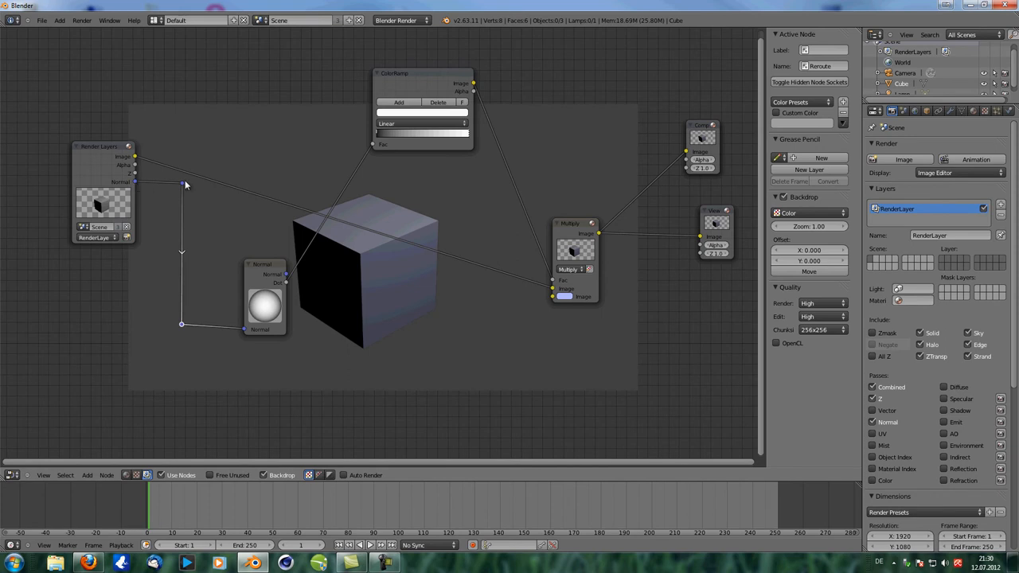
pyautogui.moveTo(186, 186)
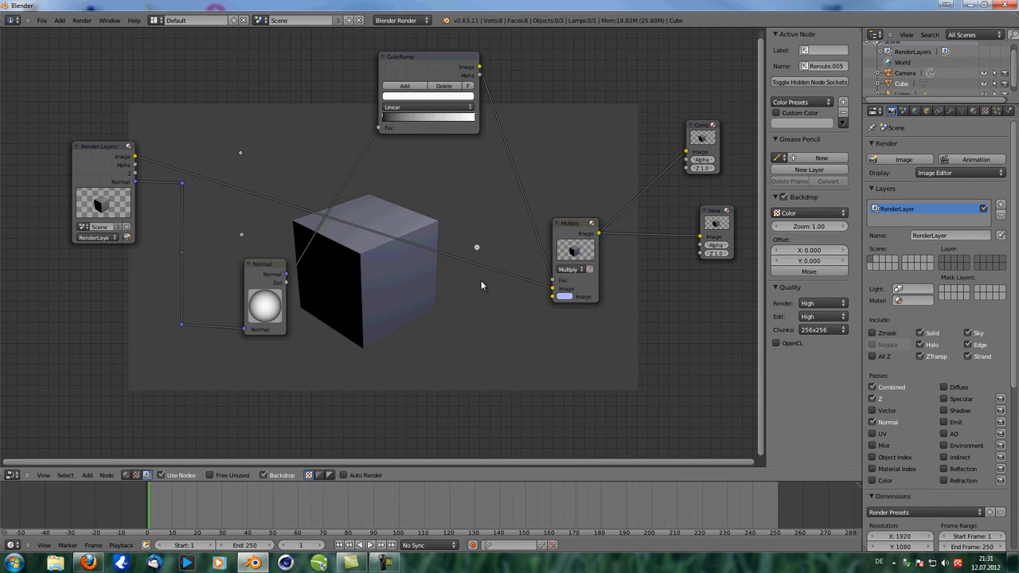
pyautogui.moveTo(128, 151)
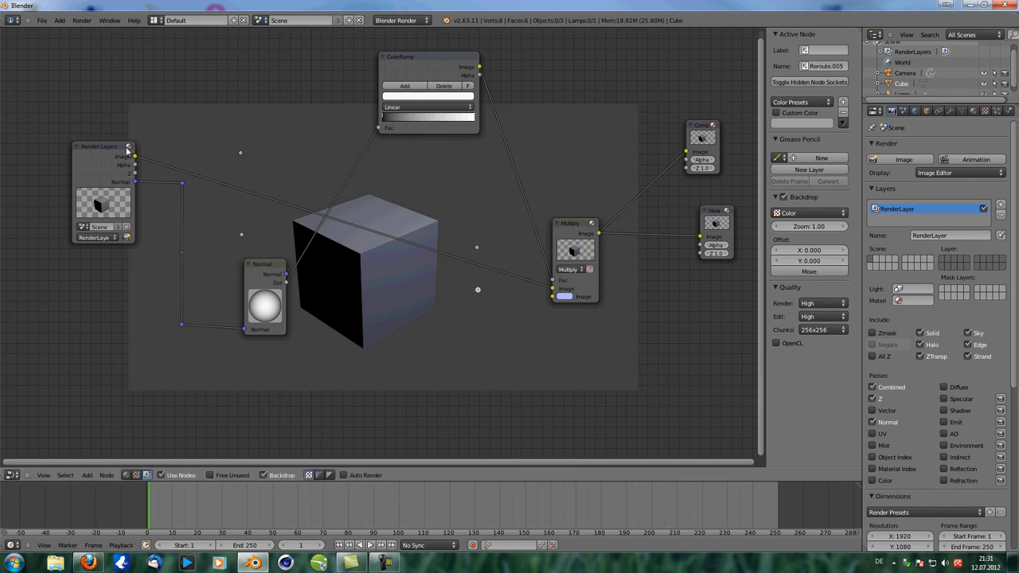
pyautogui.moveTo(134, 155); pyautogui.dragTo(242, 155)
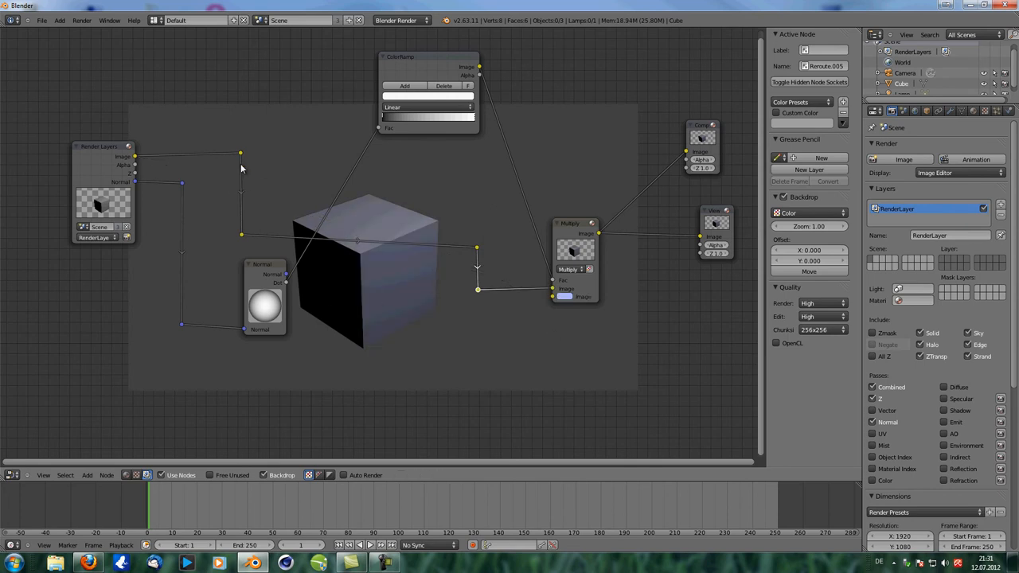
pyautogui.moveTo(225, 163)
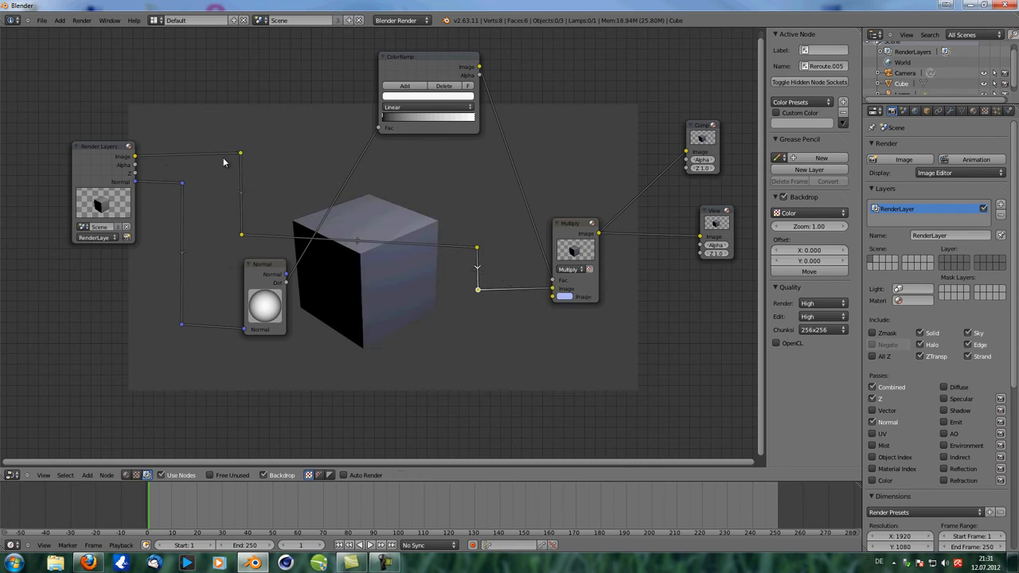
pyautogui.moveTo(430, 231)
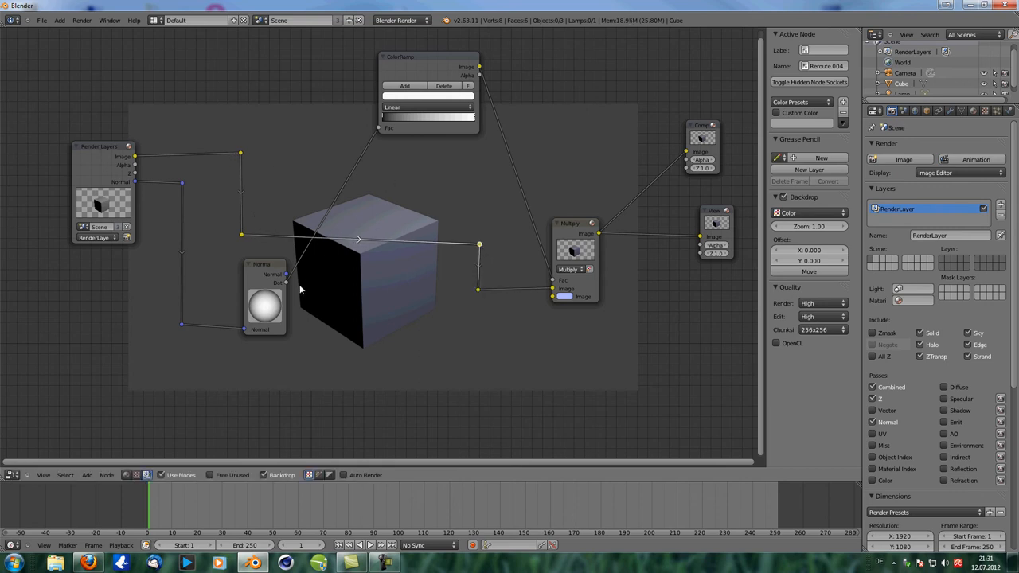
pyautogui.moveTo(325, 254)
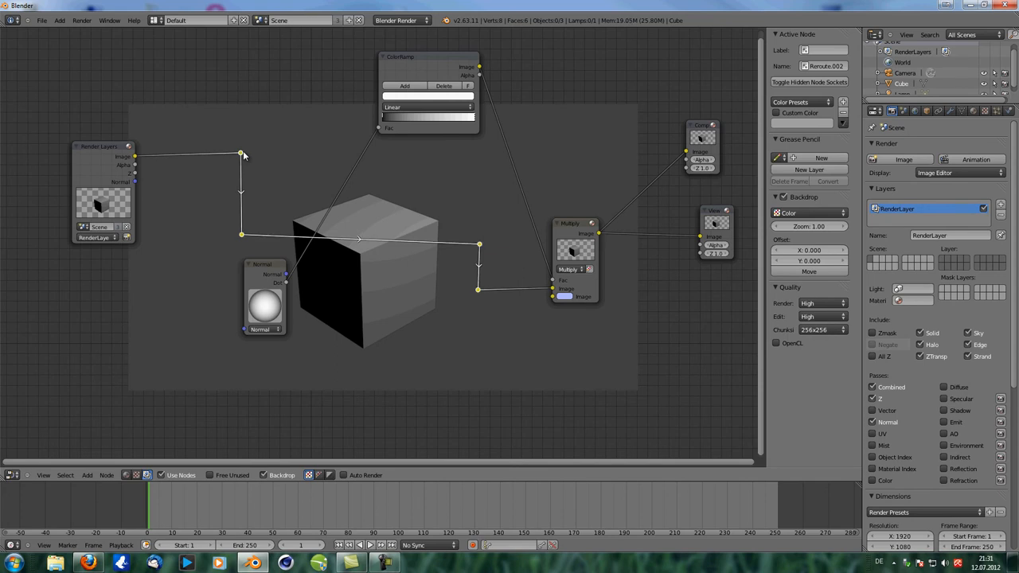
pyautogui.moveTo(251, 164)
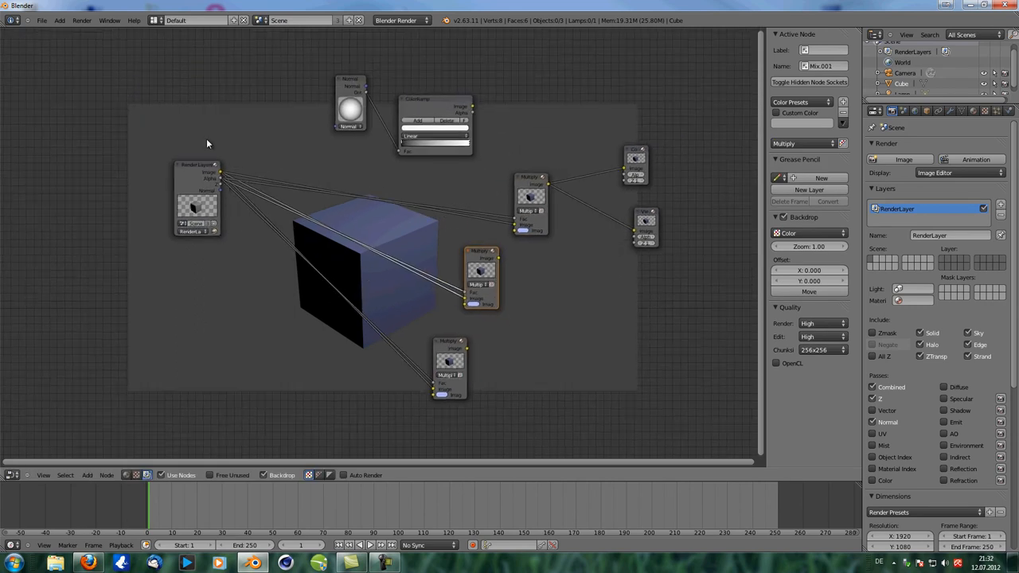
pyautogui.moveTo(264, 197)
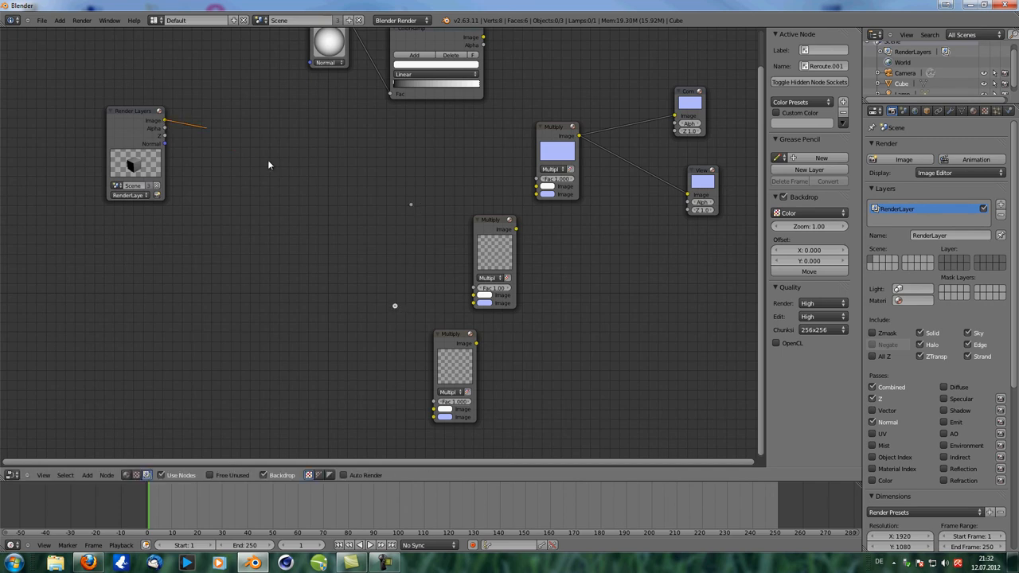
# Step: Link Image and Alpha to the upper and lower reroutes, gathering them beside Multiply
pyautogui.moveTo(165, 121); pyautogui.dragTo(411, 204)
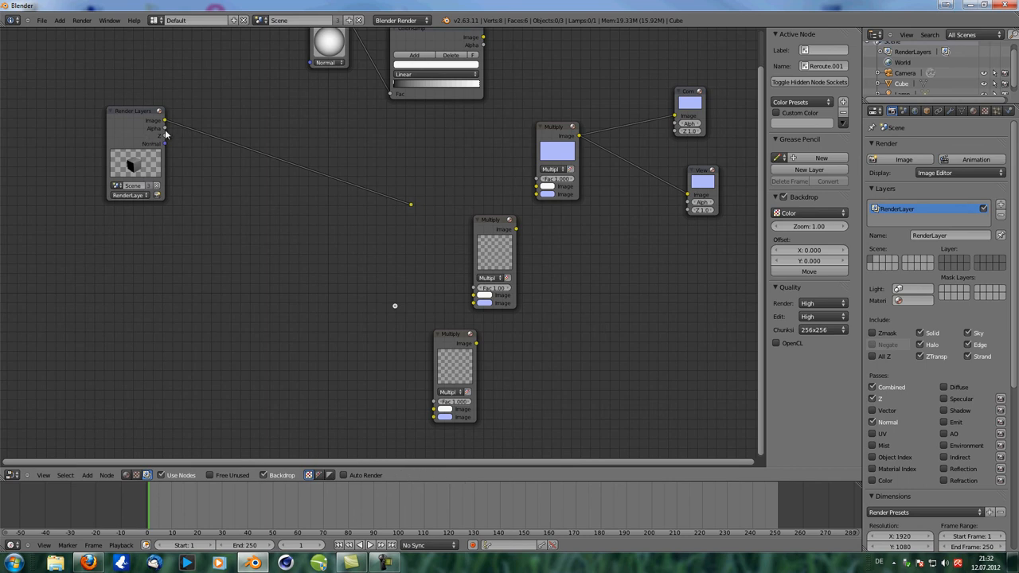
pyautogui.moveTo(164, 135); pyautogui.dragTo(395, 306)
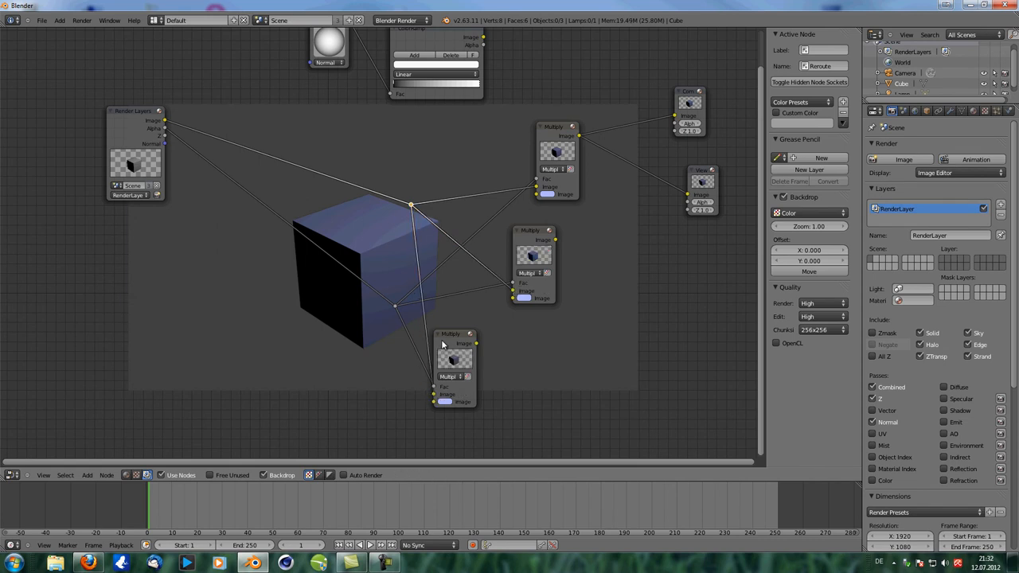
pyautogui.moveTo(454, 367); pyautogui.dragTo(518, 350)
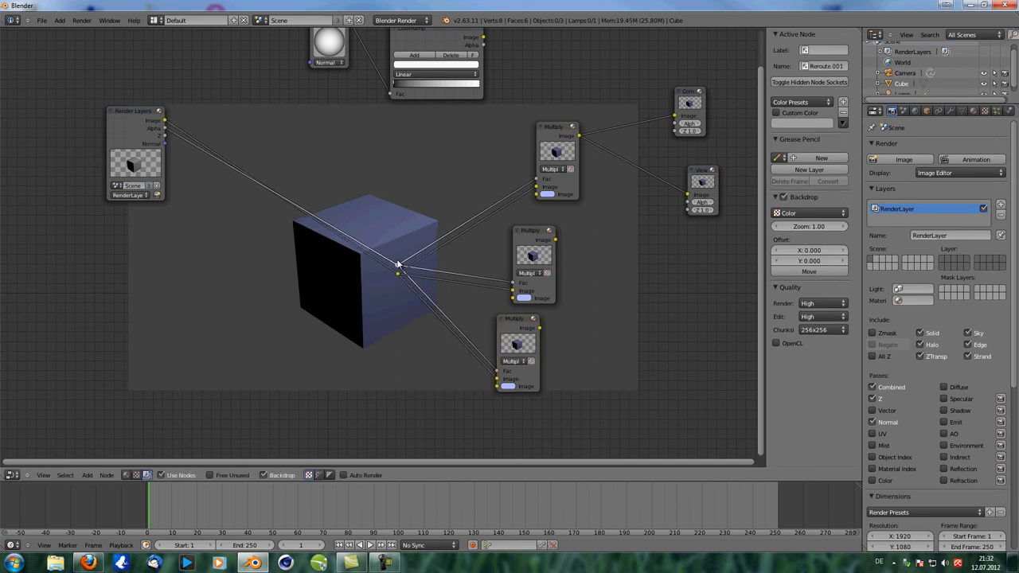
pyautogui.moveTo(364, 244)
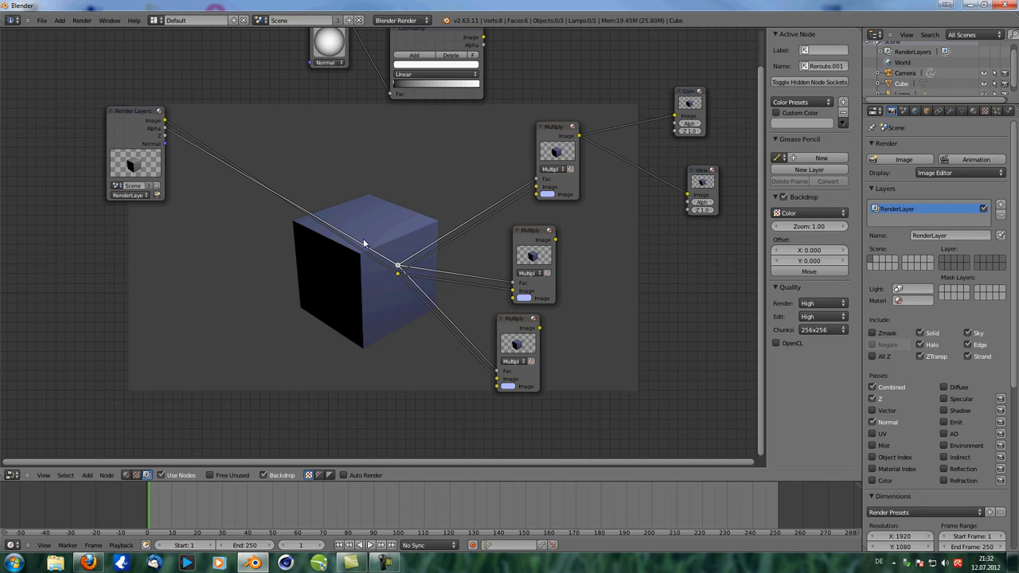
pyautogui.moveTo(371, 288)
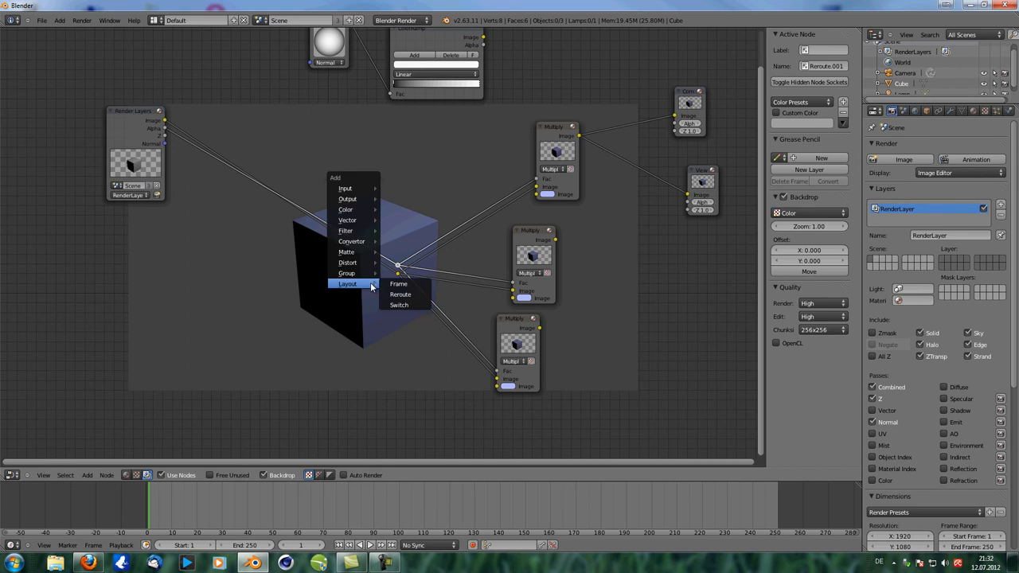
# Step: Place the Switch node into the noodle path between Render Layers and Multiply
pyautogui.click(399, 305)
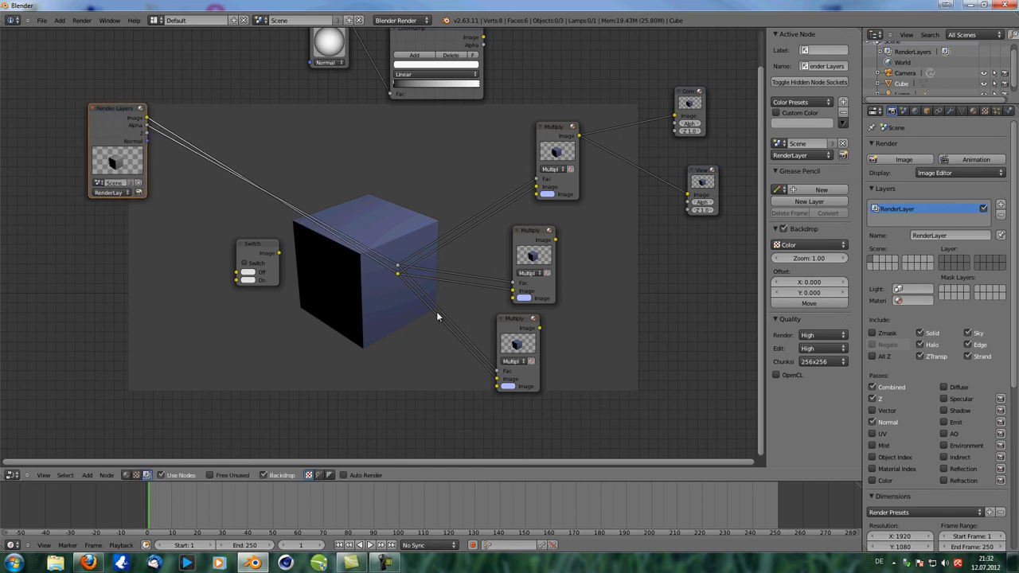
pyautogui.moveTo(576, 359)
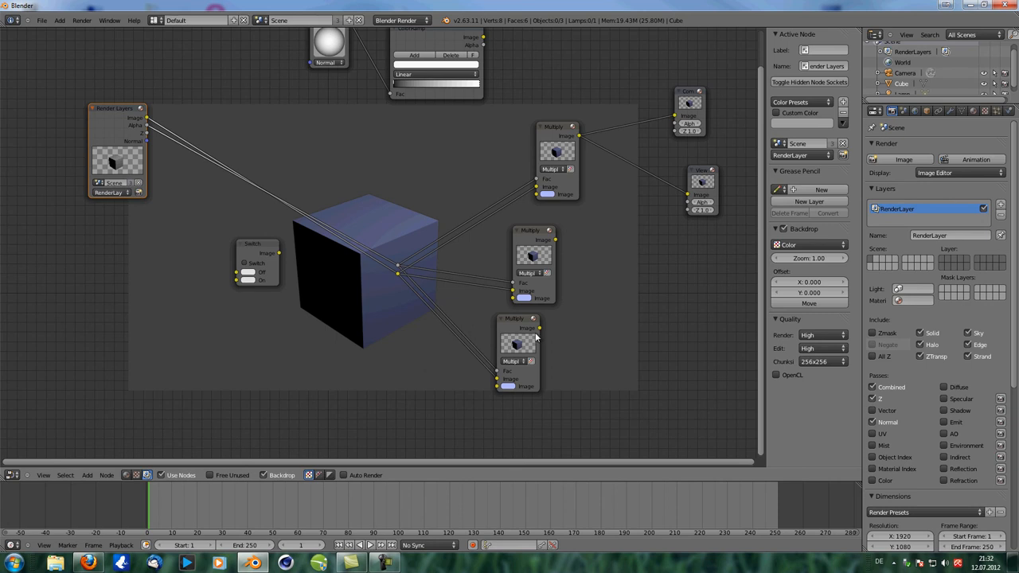
pyautogui.moveTo(255, 263); pyautogui.dragTo(374, 219)
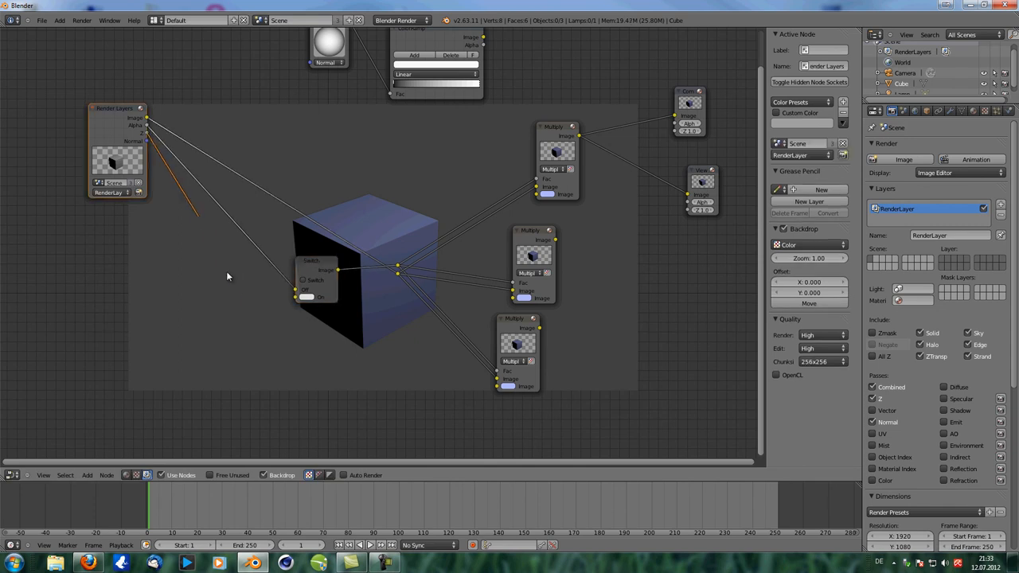
pyautogui.click(304, 297)
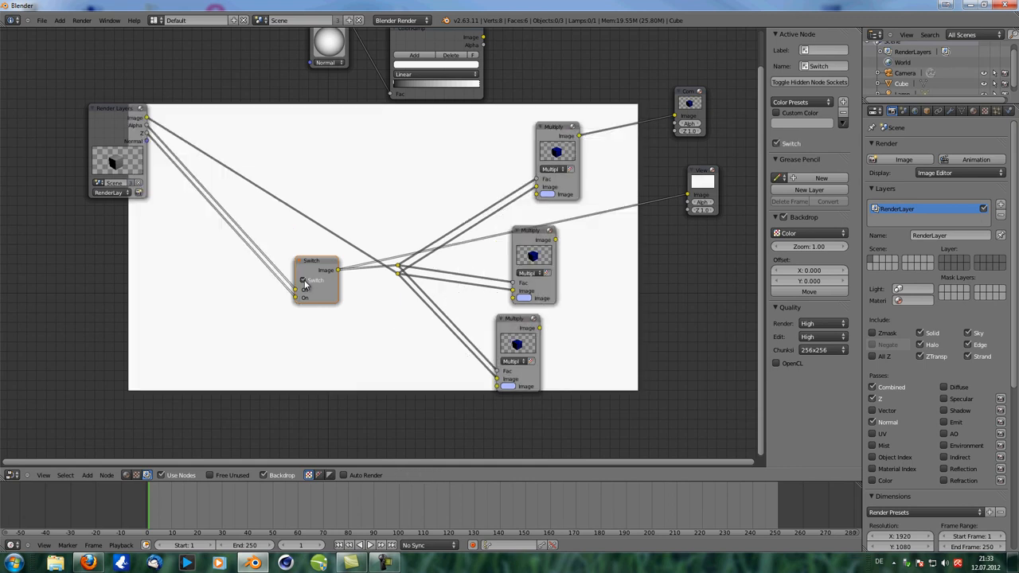
# Step: Toggle the Switch node to its other input and back again
pyautogui.click(303, 281)
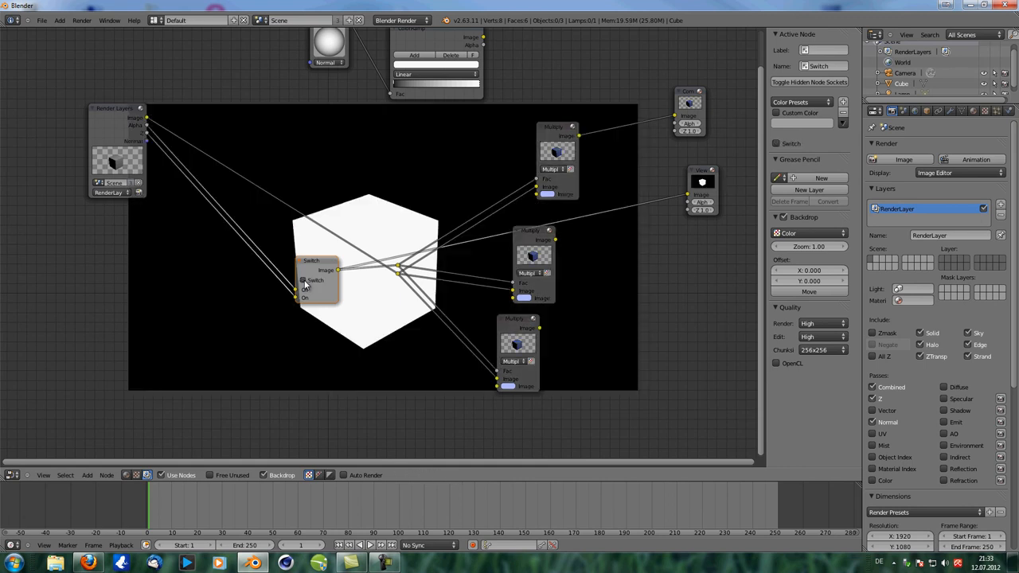
pyautogui.click(534, 262)
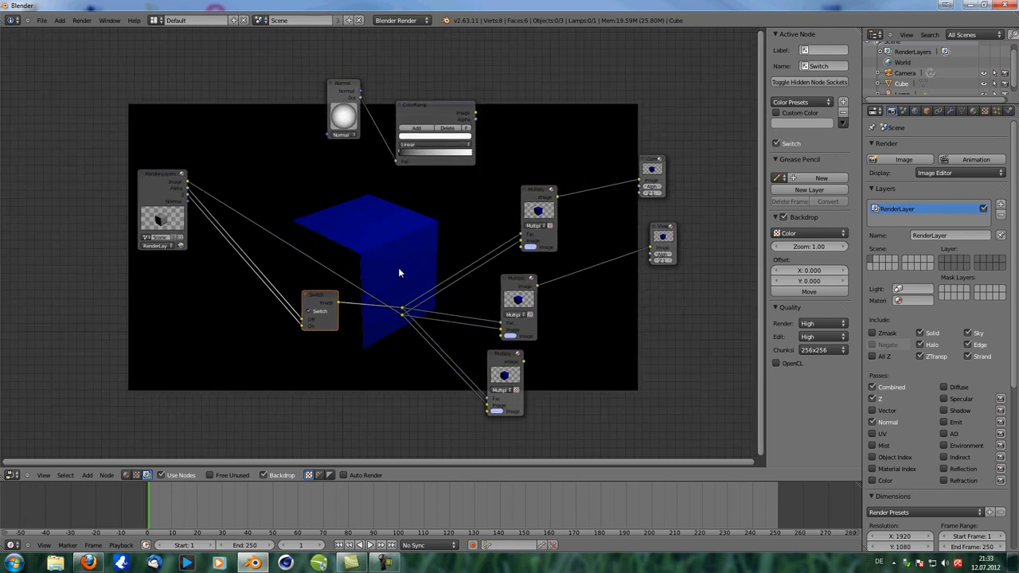
pyautogui.moveTo(404, 247)
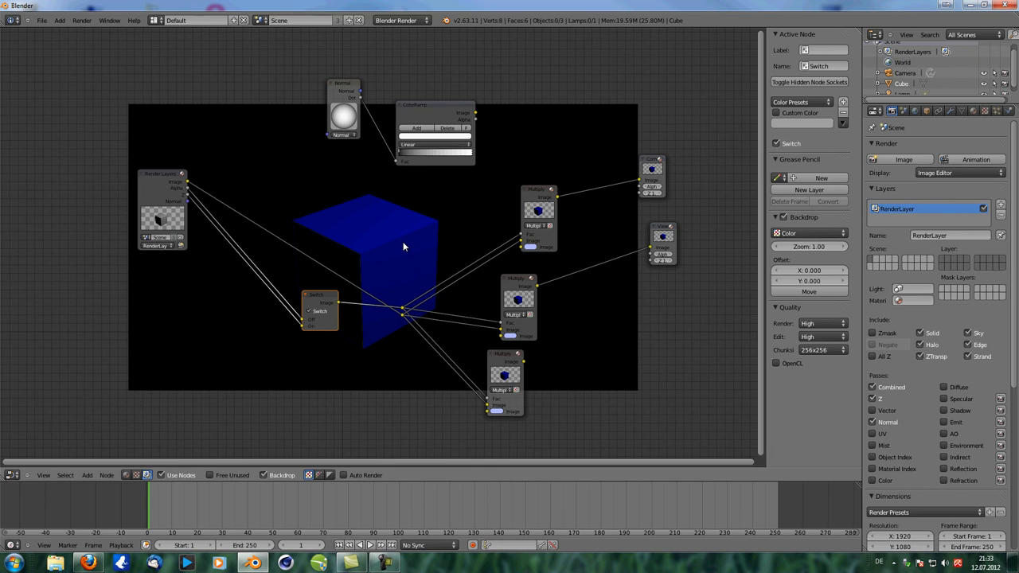
pyautogui.click(434, 104)
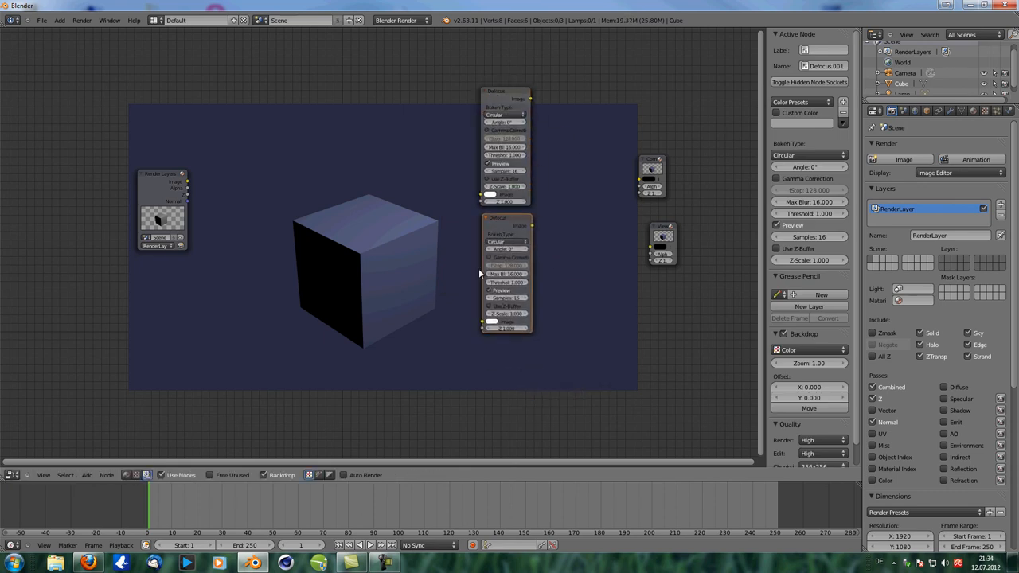
pyautogui.moveTo(210, 184)
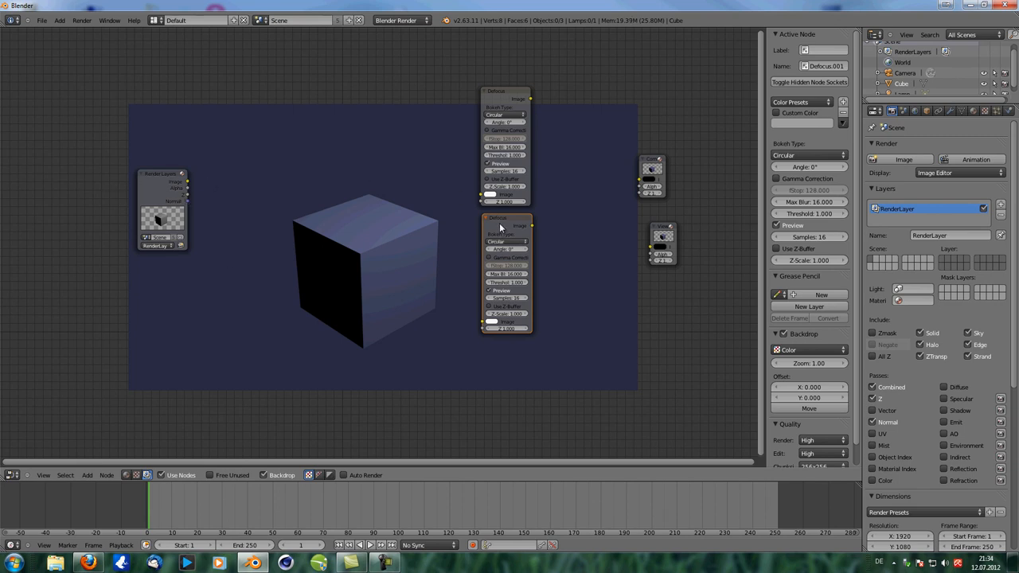
# Step: Link Render Layers Image and Z into both Defocus nodes and add a Vector Blur
pyautogui.moveTo(185, 187); pyautogui.dragTo(483, 193)
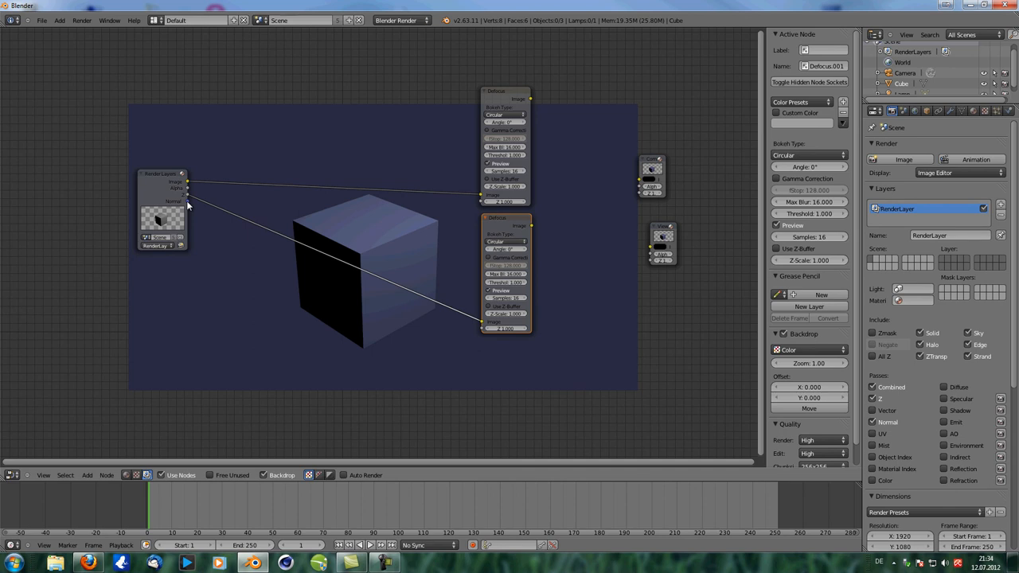
pyautogui.moveTo(189, 198)
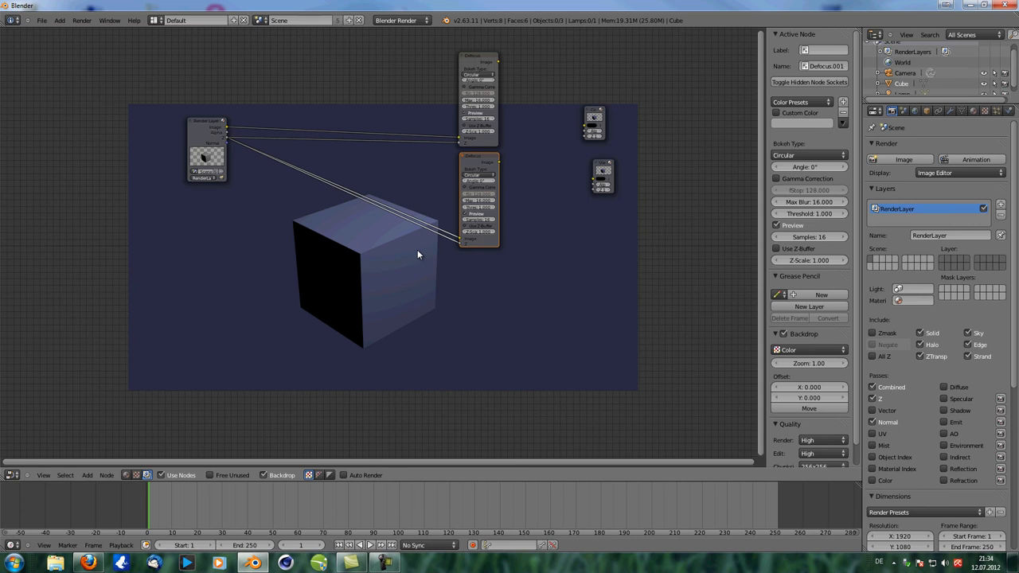
pyautogui.click(387, 283)
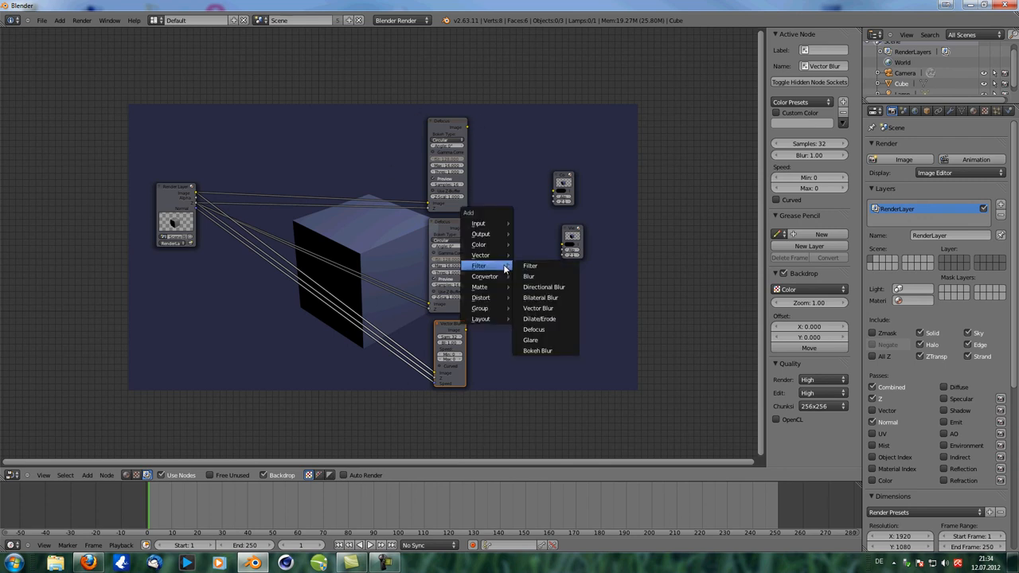
pyautogui.moveTo(480, 318)
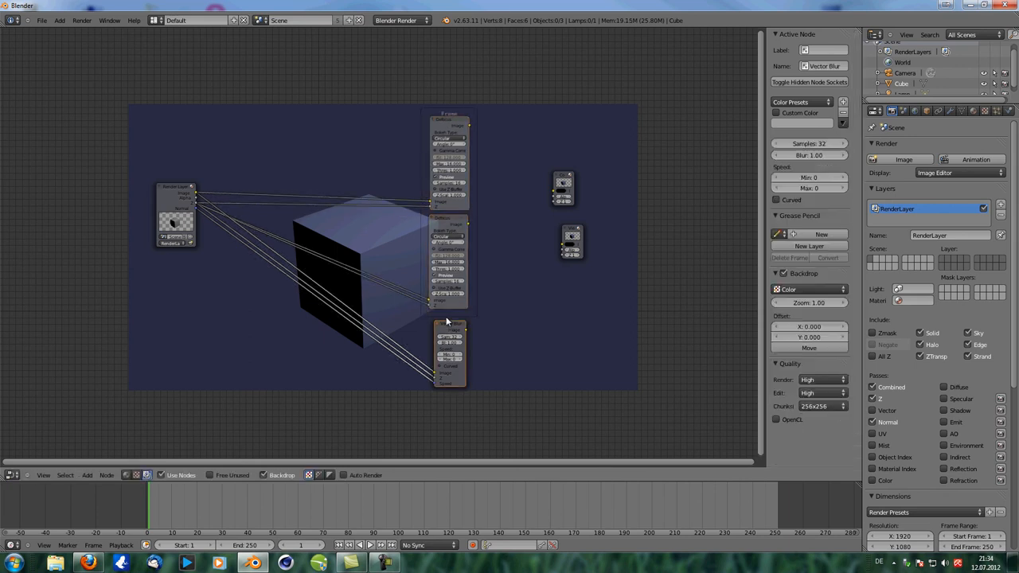
# Step: Join the selected Defocus nodes into a Frame with Ctrl+J
pyautogui.click(450, 324)
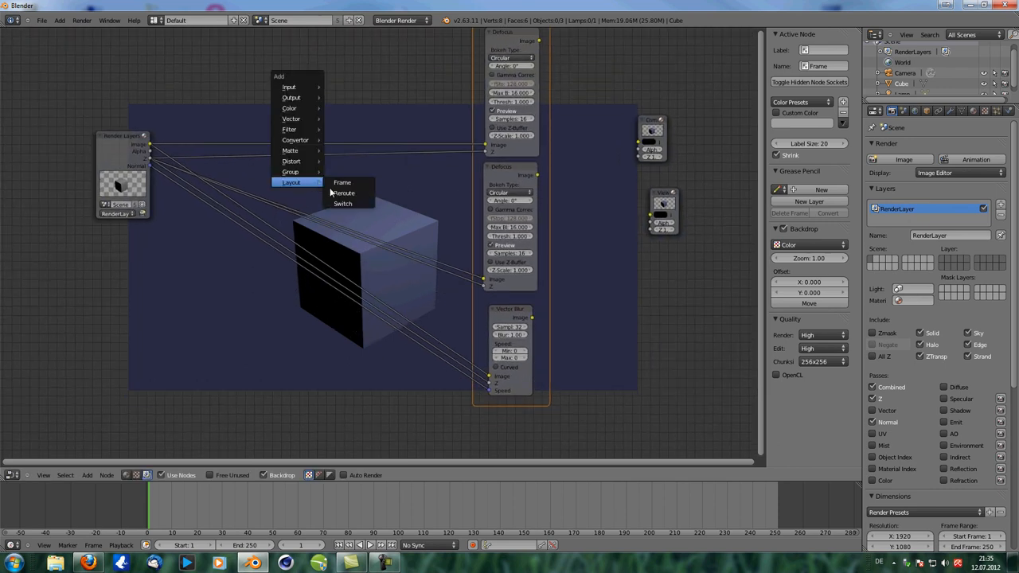
# Step: Add a reroute point, pass two Render Layers links through it, and connect it to Defocus
pyautogui.click(343, 192)
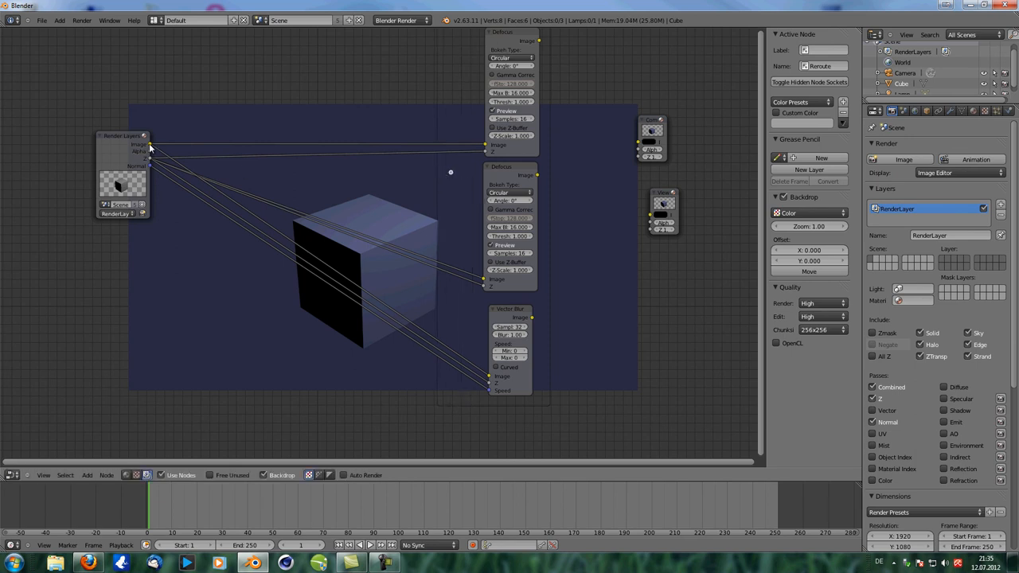
pyautogui.moveTo(149, 148); pyautogui.dragTo(450, 172)
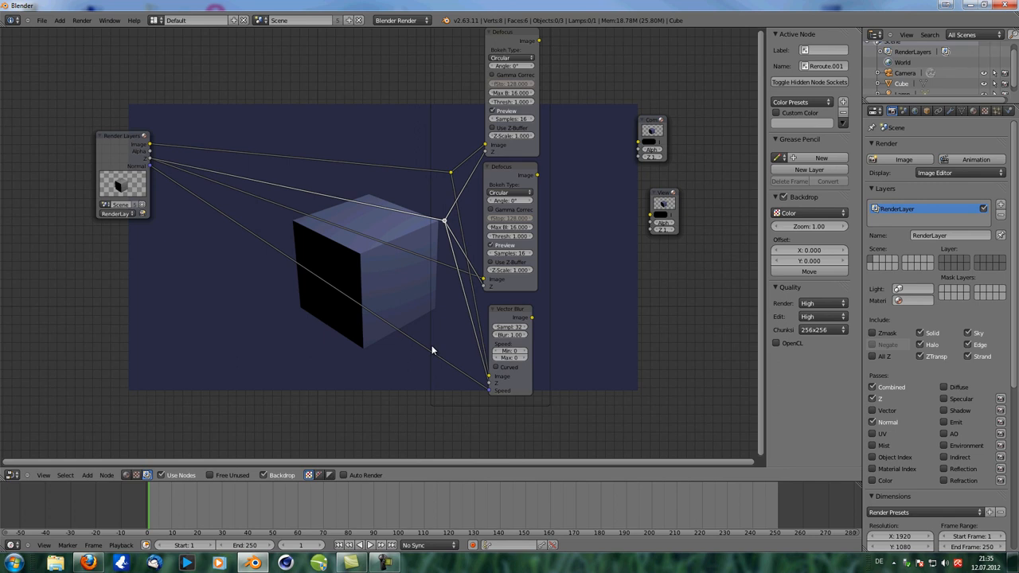
pyautogui.moveTo(478, 366)
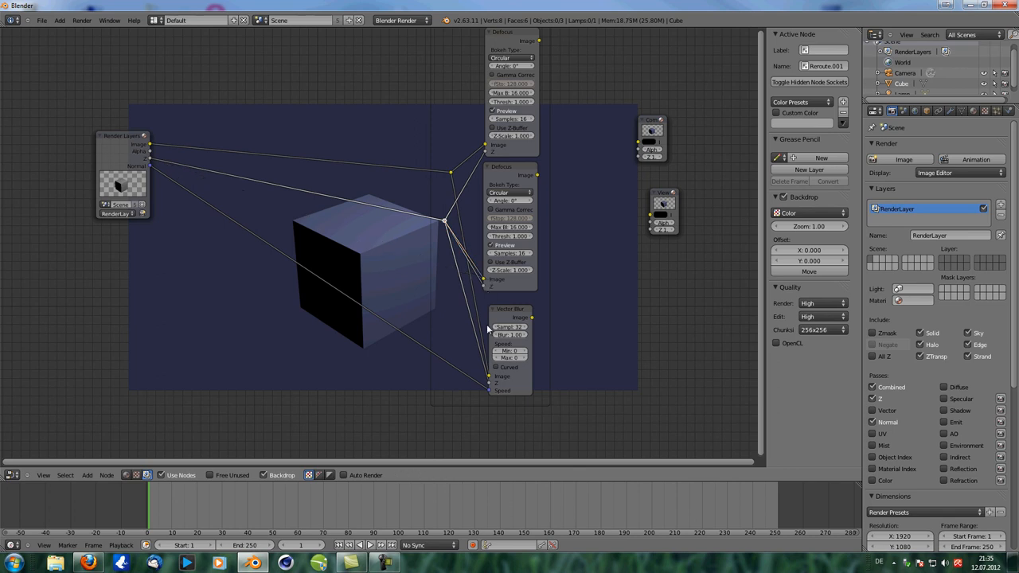
pyautogui.moveTo(488, 326); pyautogui.dragTo(447, 192)
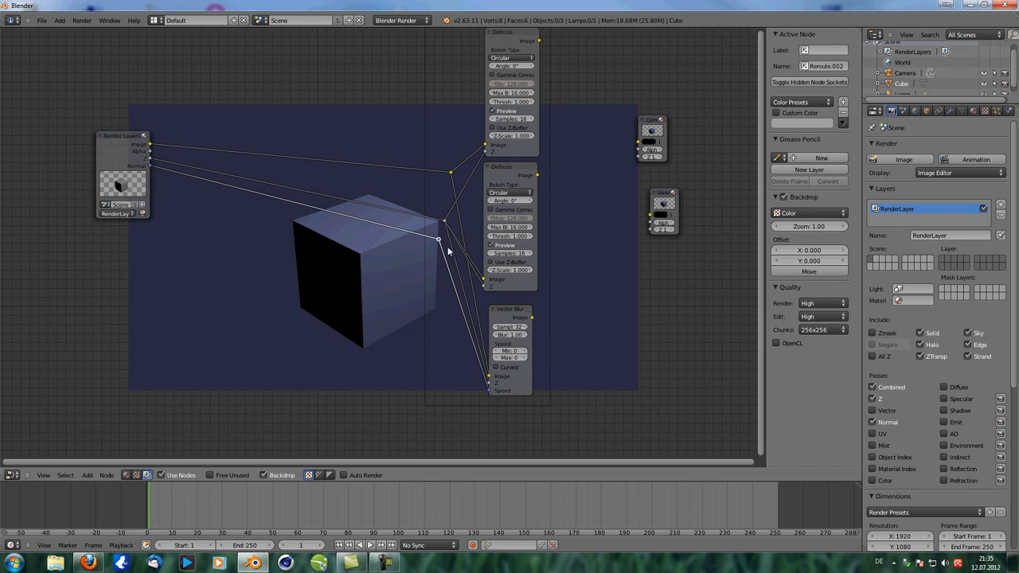
pyautogui.moveTo(453, 182)
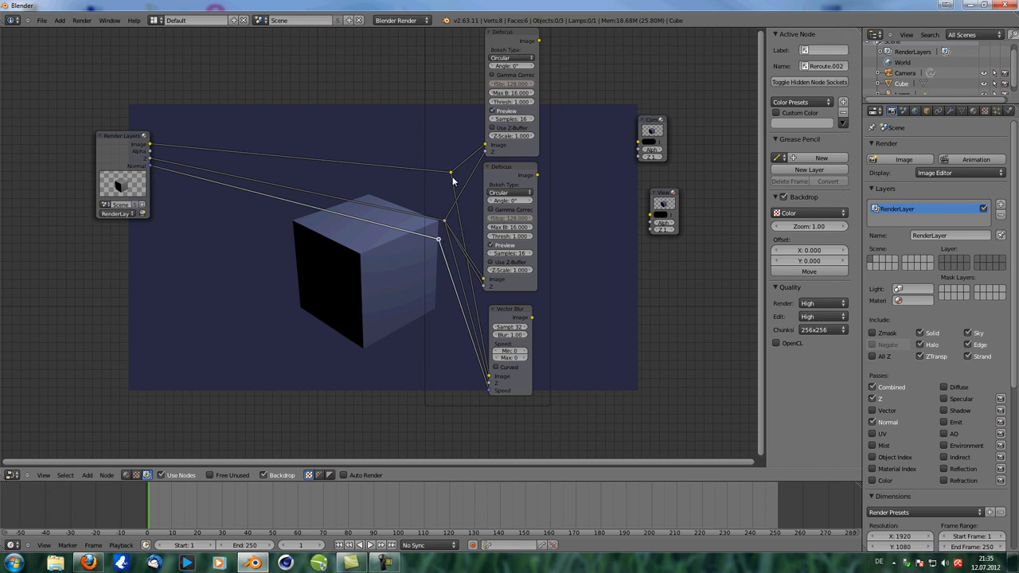
pyautogui.moveTo(452, 173); pyautogui.dragTo(438, 221)
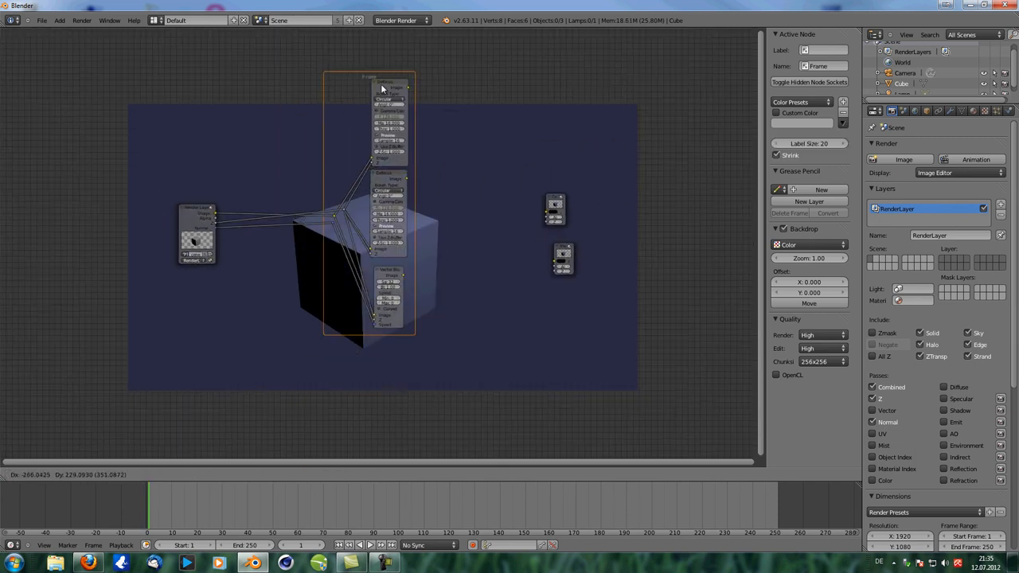
pyautogui.moveTo(382, 88); pyautogui.dragTo(434, 131)
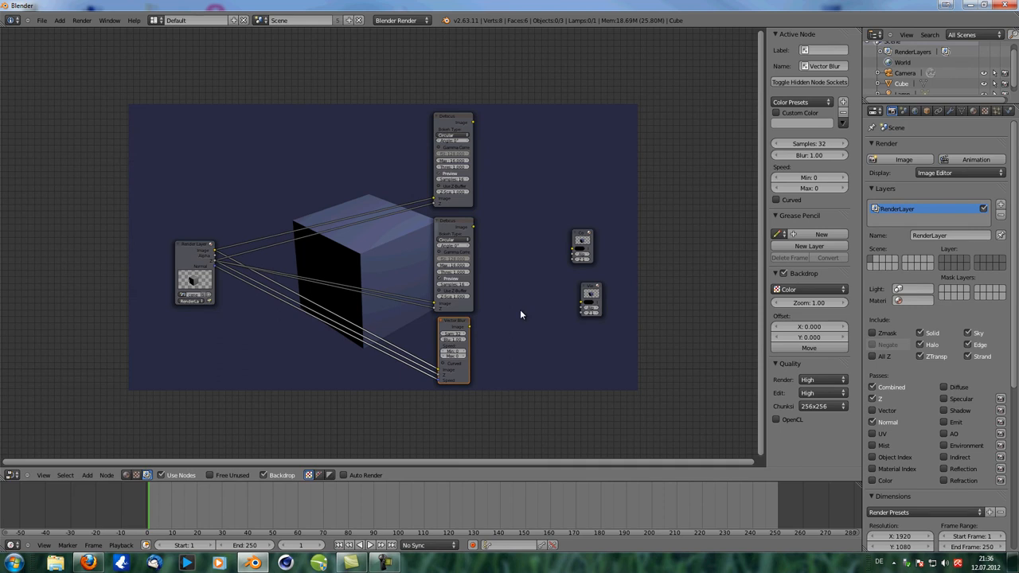
pyautogui.moveTo(605, 394)
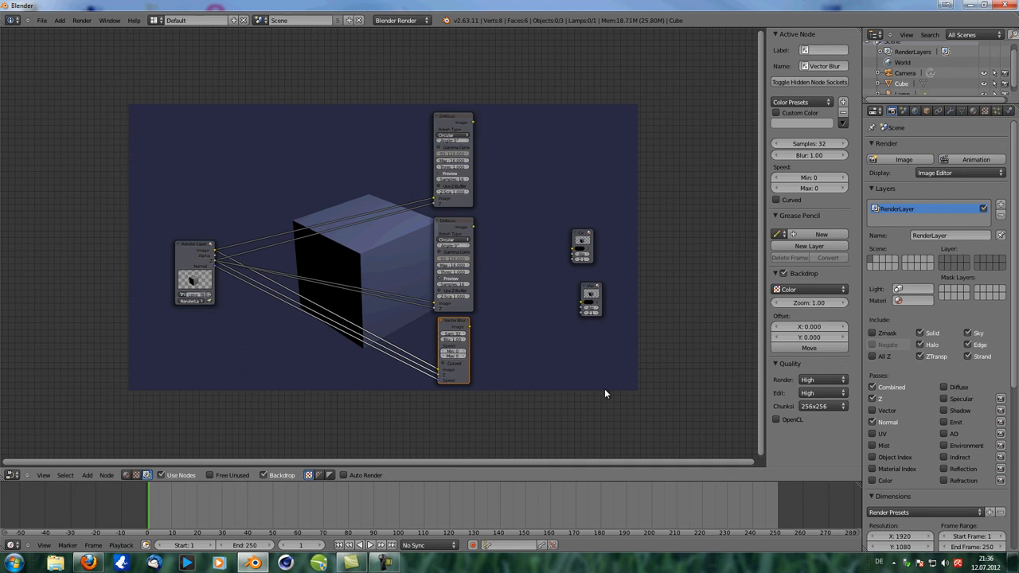
pyautogui.moveTo(345, 255)
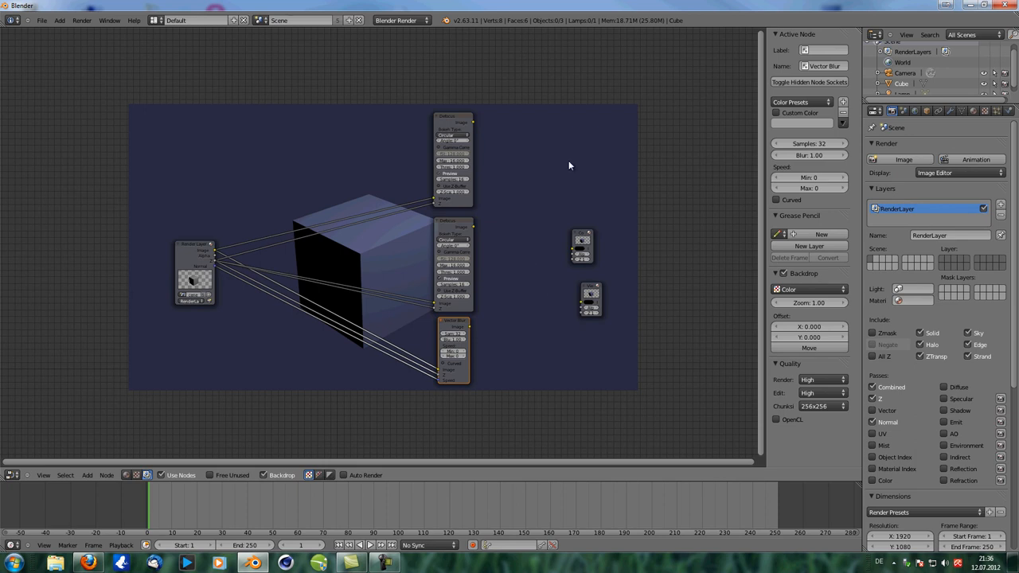
pyautogui.moveTo(156, 313)
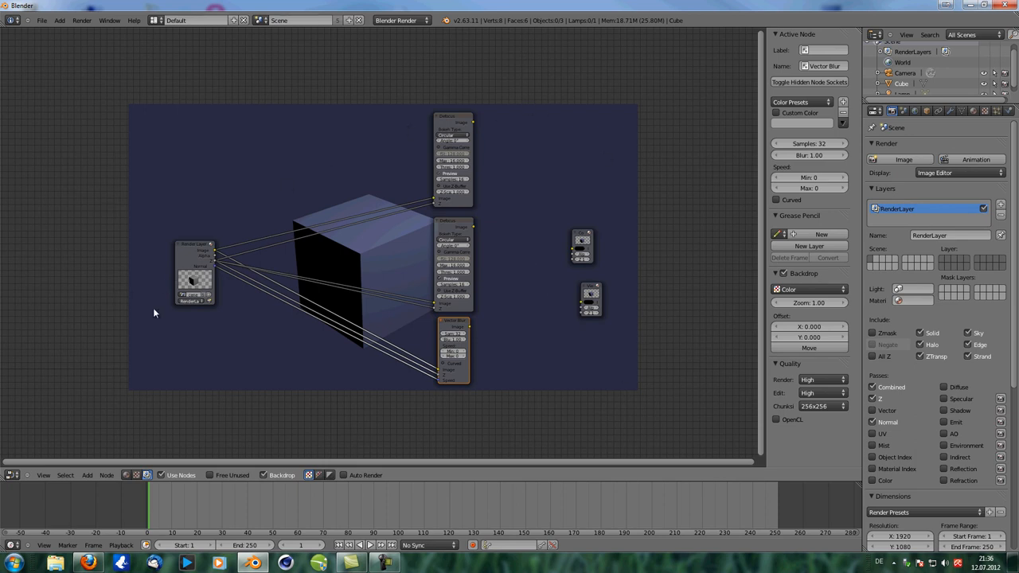
pyautogui.moveTo(453, 391)
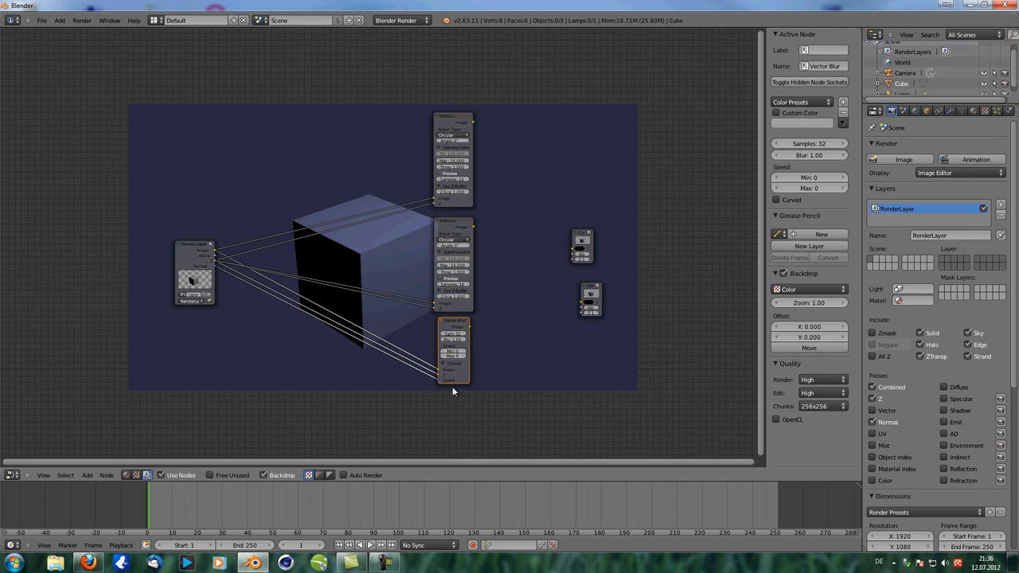
pyautogui.moveTo(451, 391)
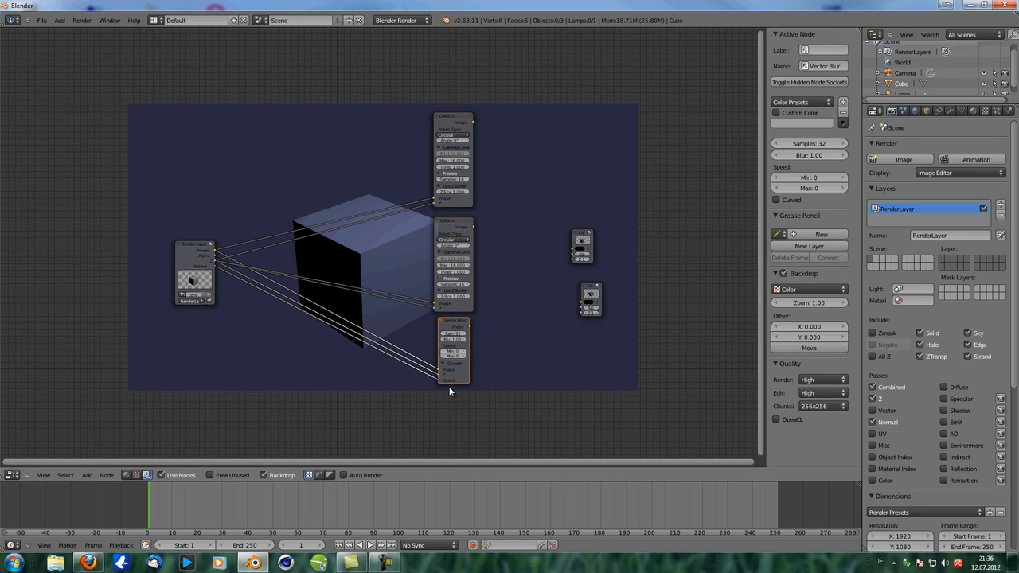